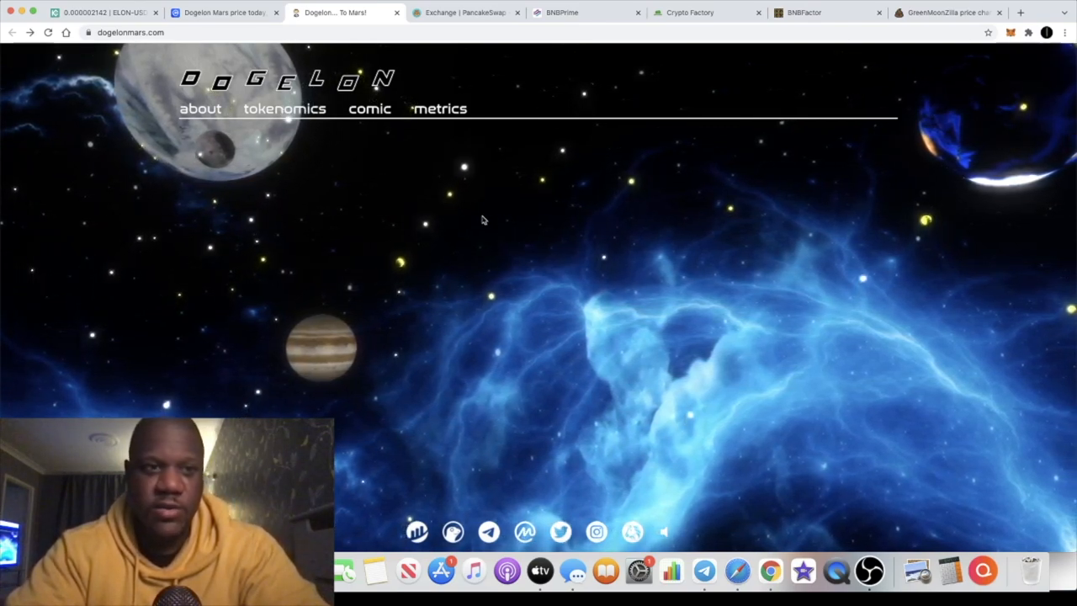
pyautogui.moveTo(336, 149)
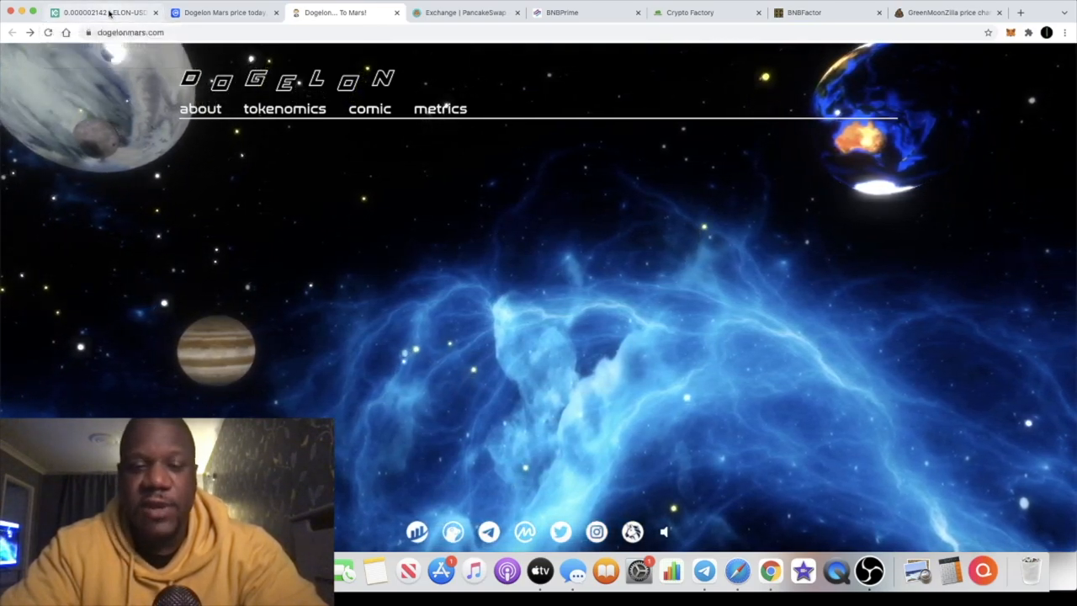
# Step: Switch to the KuCoin ELON/USDT tab with its price chart, order book and trades
pyautogui.click(101, 11)
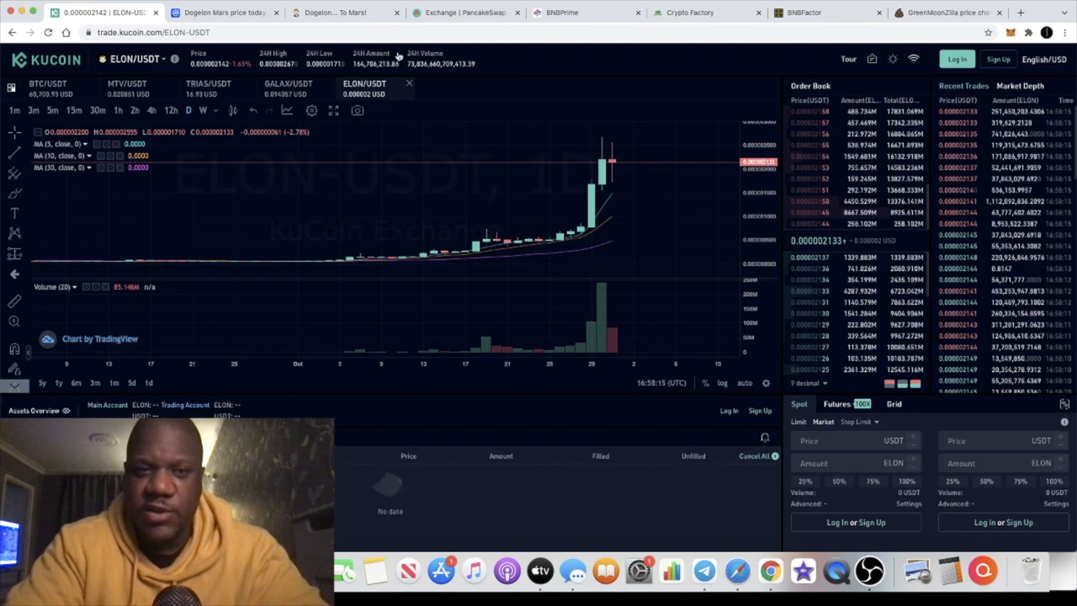
# Step: Switch to the CoinMarketCap Dogelon Mars tab and scroll down to the ELON/USD chart
pyautogui.click(223, 12)
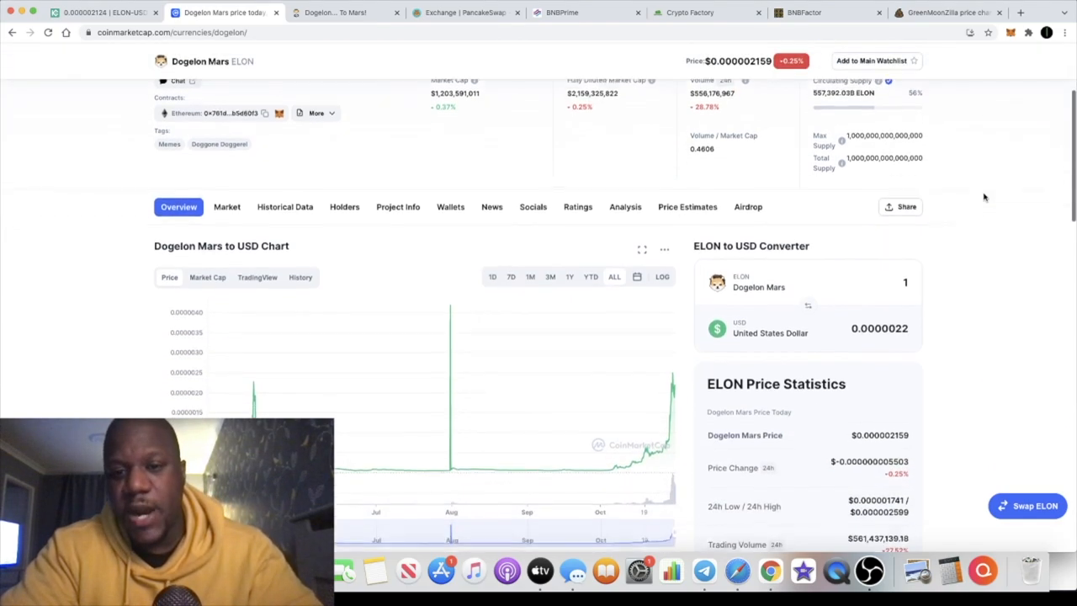
pyautogui.scroll(-3)
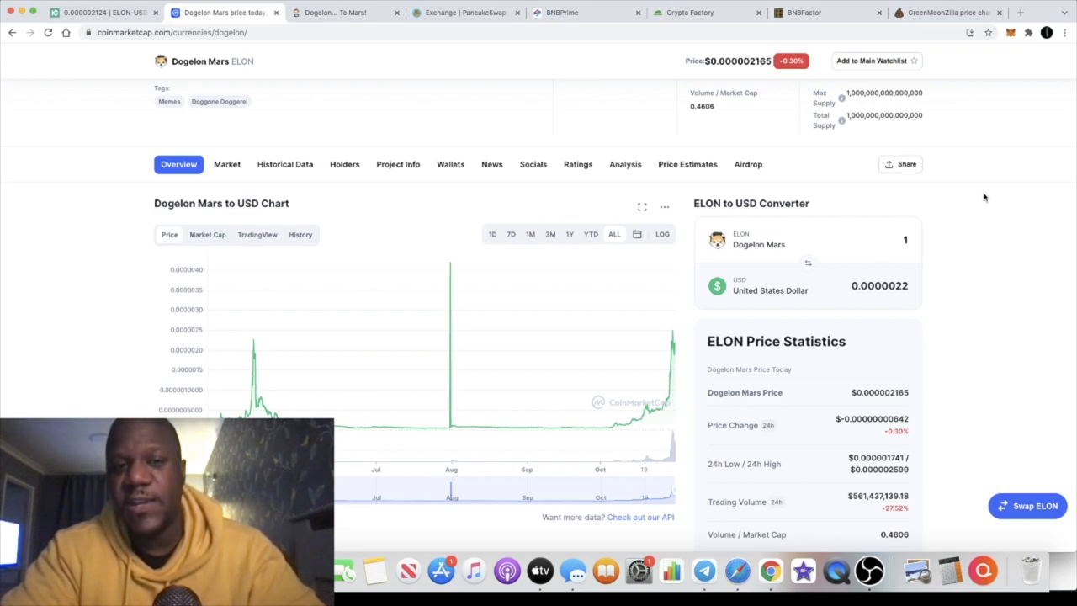
pyautogui.moveTo(577, 436)
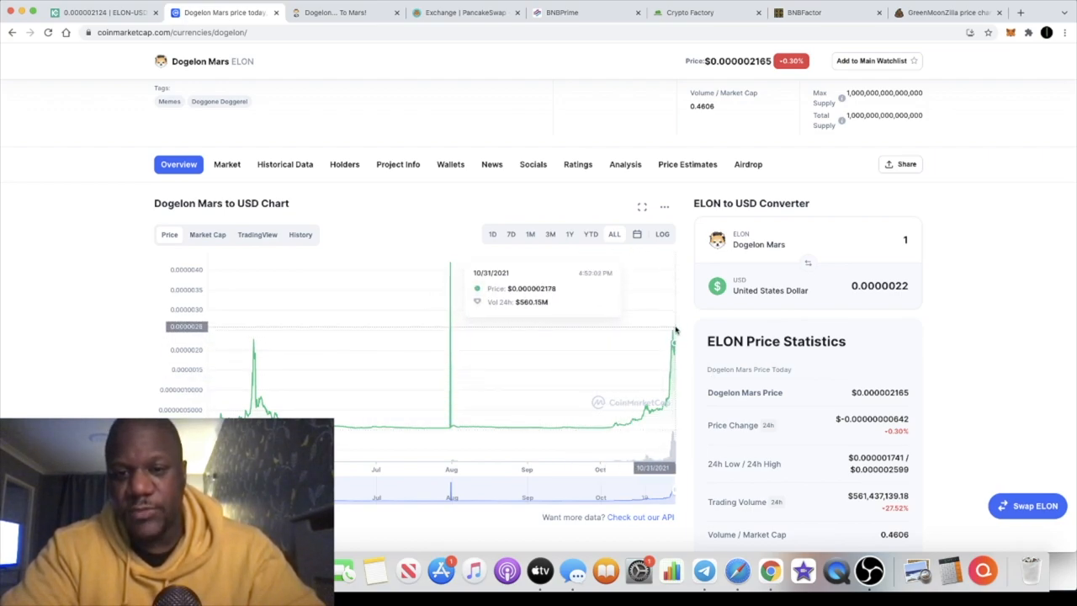
pyautogui.moveTo(431, 404)
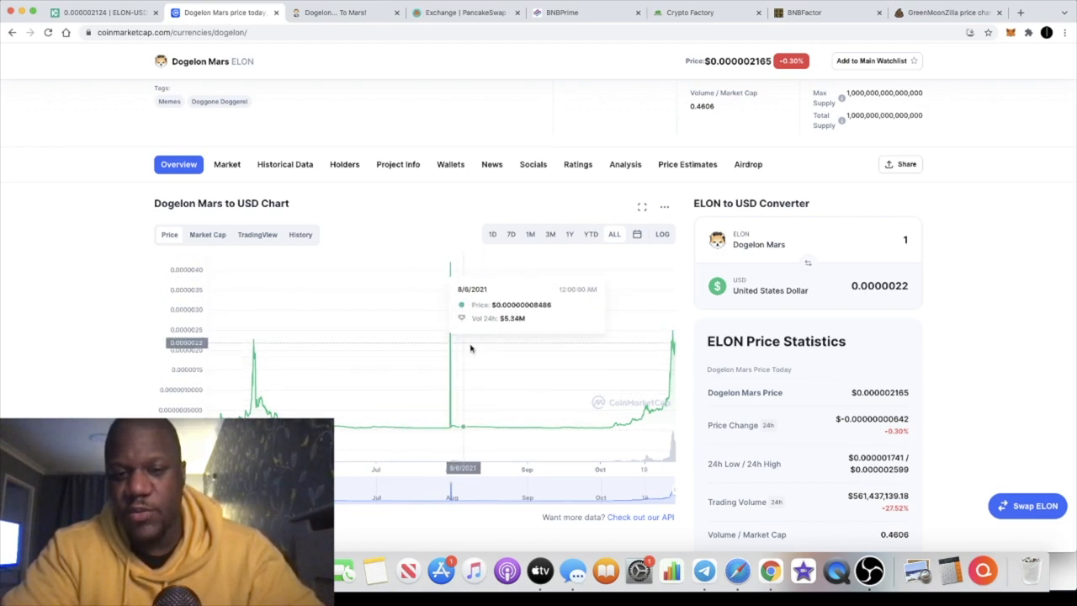
pyautogui.moveTo(236, 335)
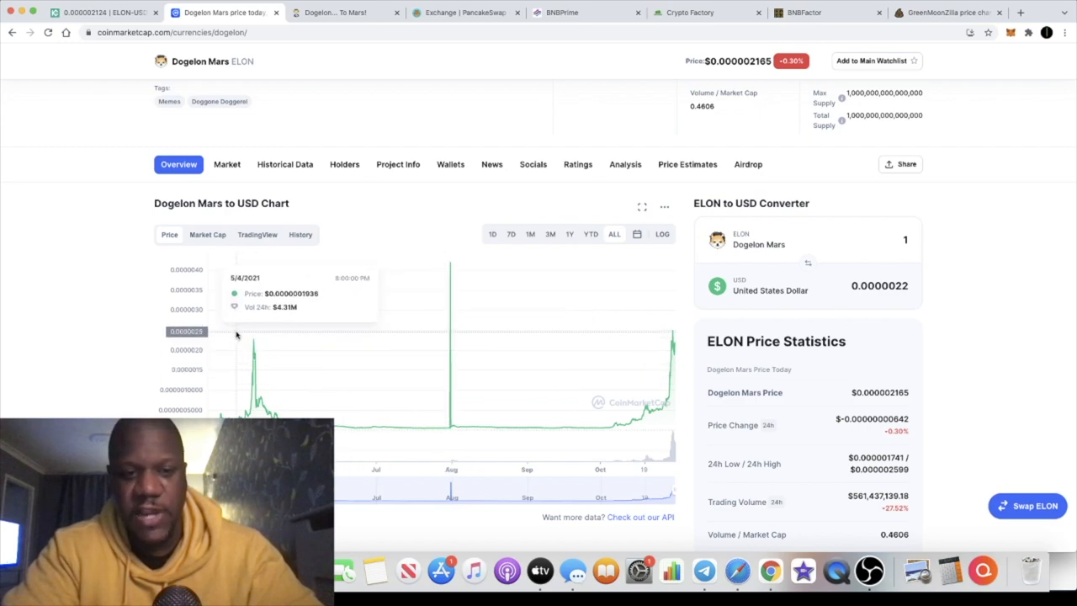
pyautogui.moveTo(241, 341)
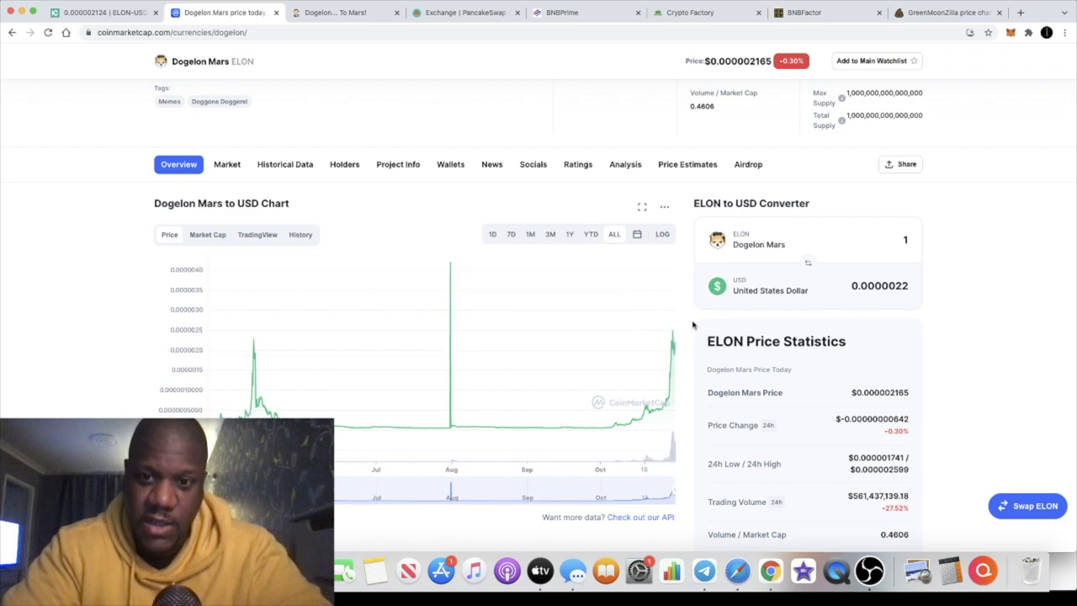
pyautogui.moveTo(684, 104)
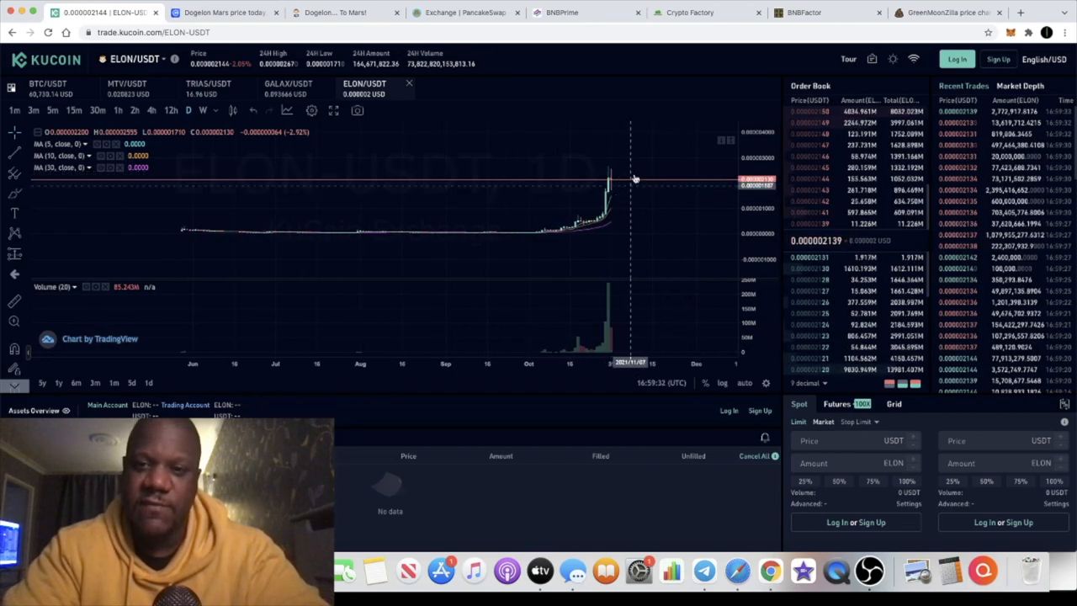
pyautogui.moveTo(694, 149)
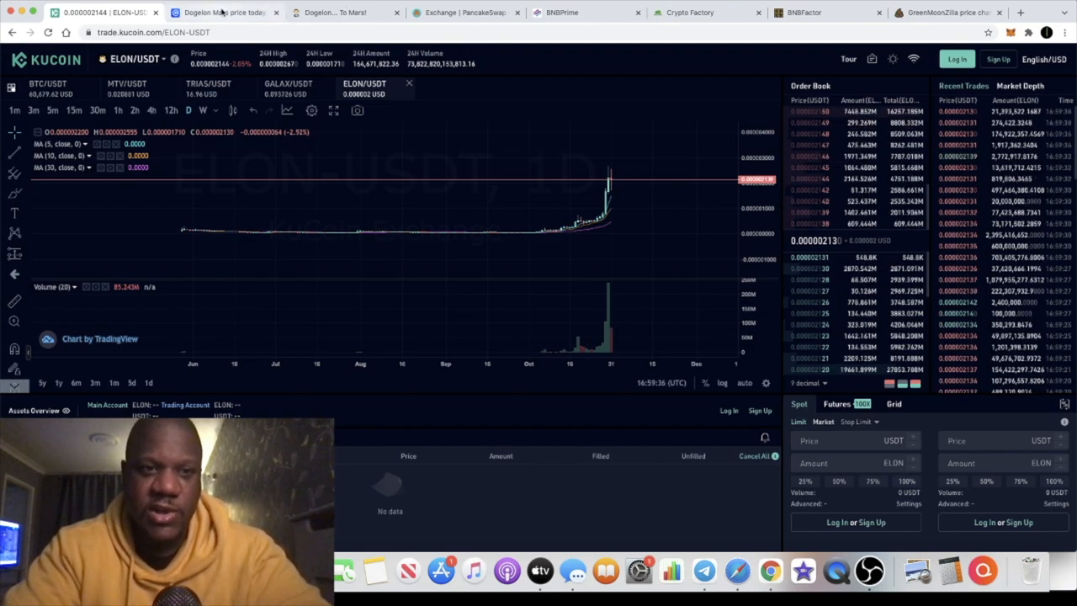
pyautogui.moveTo(223, 12)
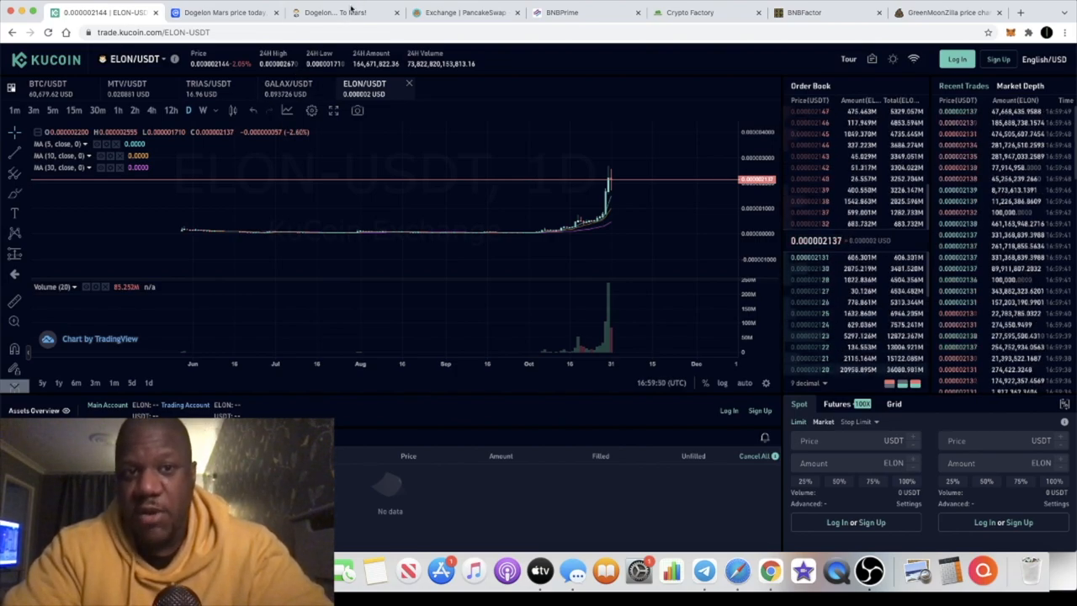
# Step: Switch back to the 'Dogelon... To Mars!' tab with its animated space scene
pyautogui.click(345, 12)
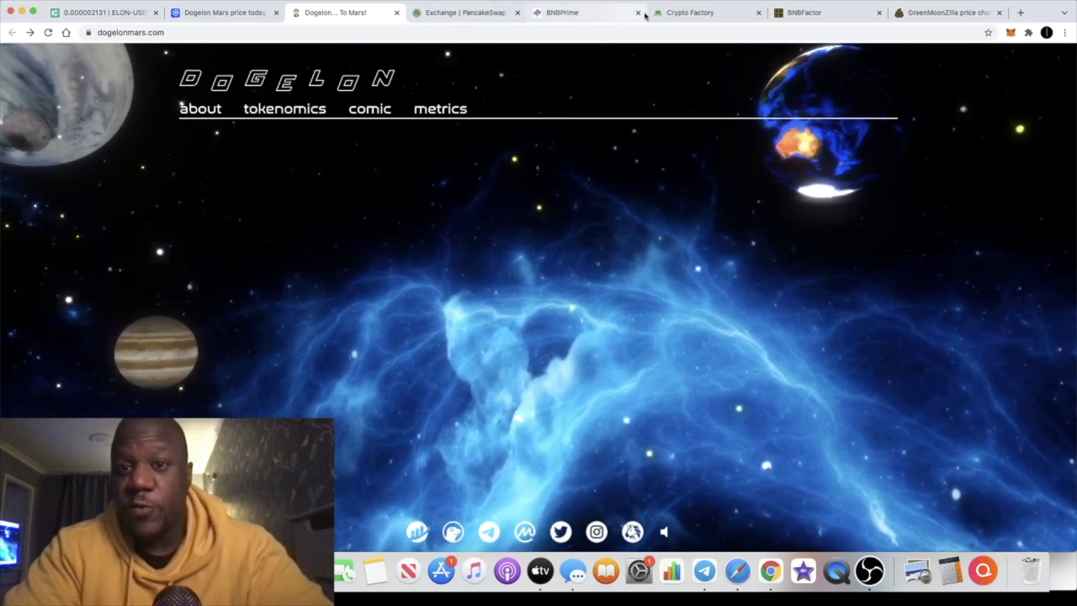
# Step: Switch to the BNBPrime tab and close the PolyPrime cross-platform announcement
pyautogui.click(587, 11)
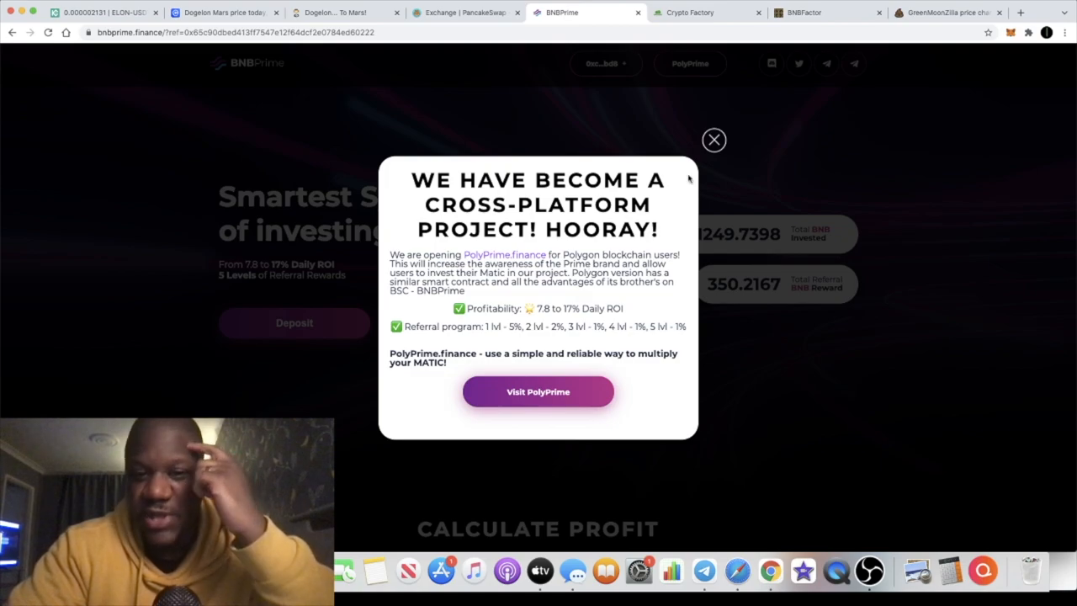
pyautogui.click(714, 140)
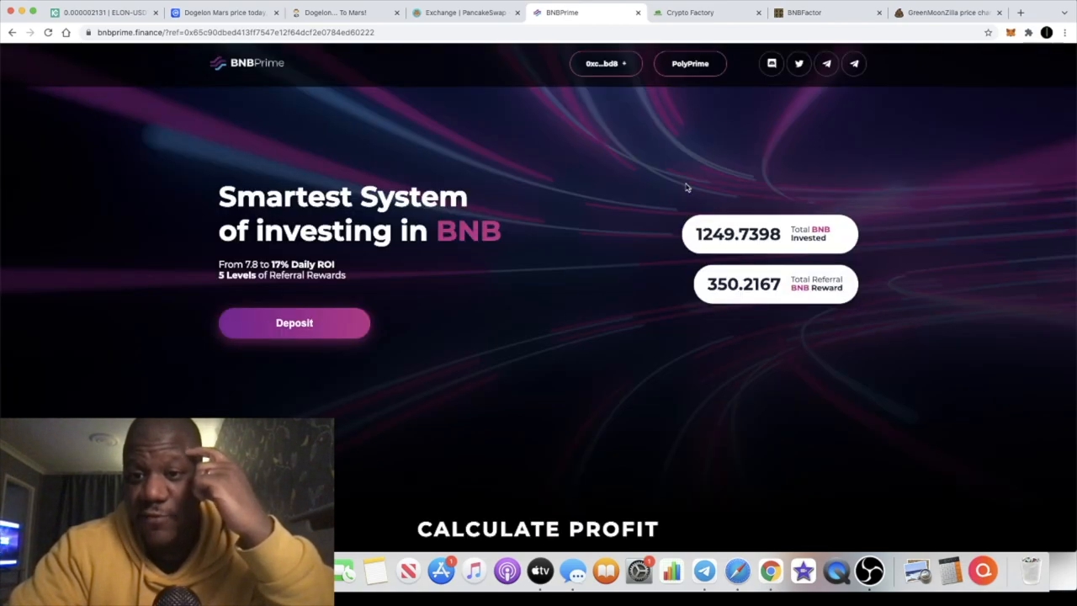
pyautogui.moveTo(738, 230)
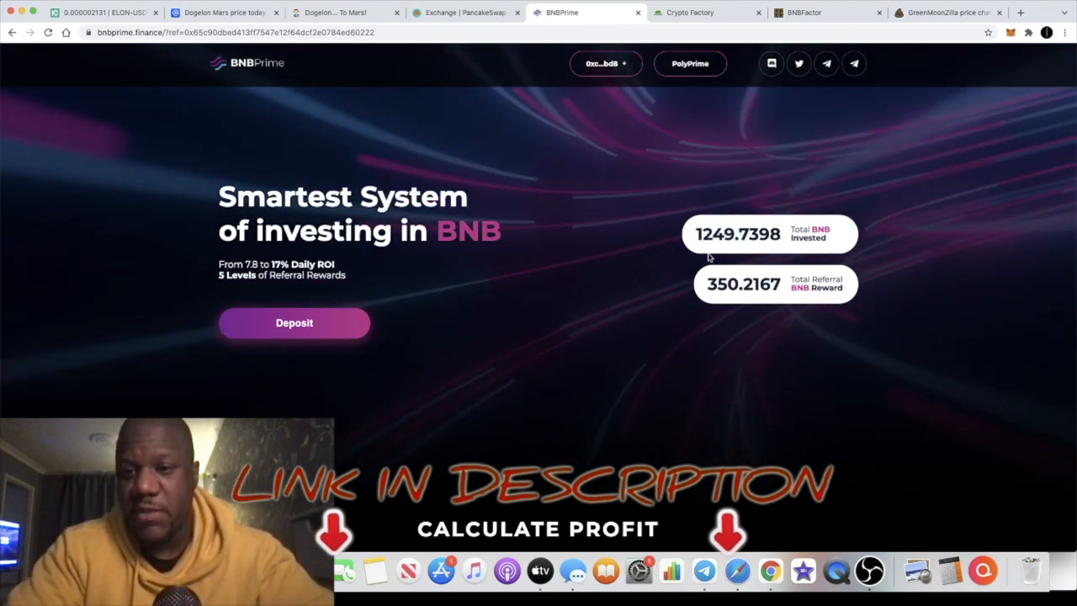
# Step: Enter a 10 BNB deposit and set the deposit period slider to 30 days
pyautogui.scroll(-3)
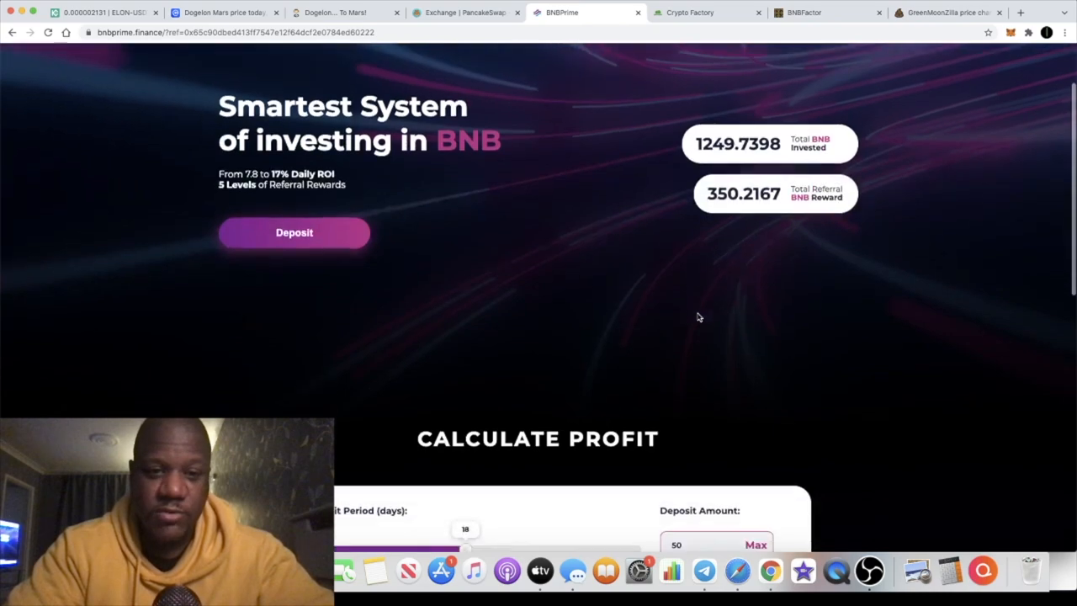
pyautogui.scroll(-3)
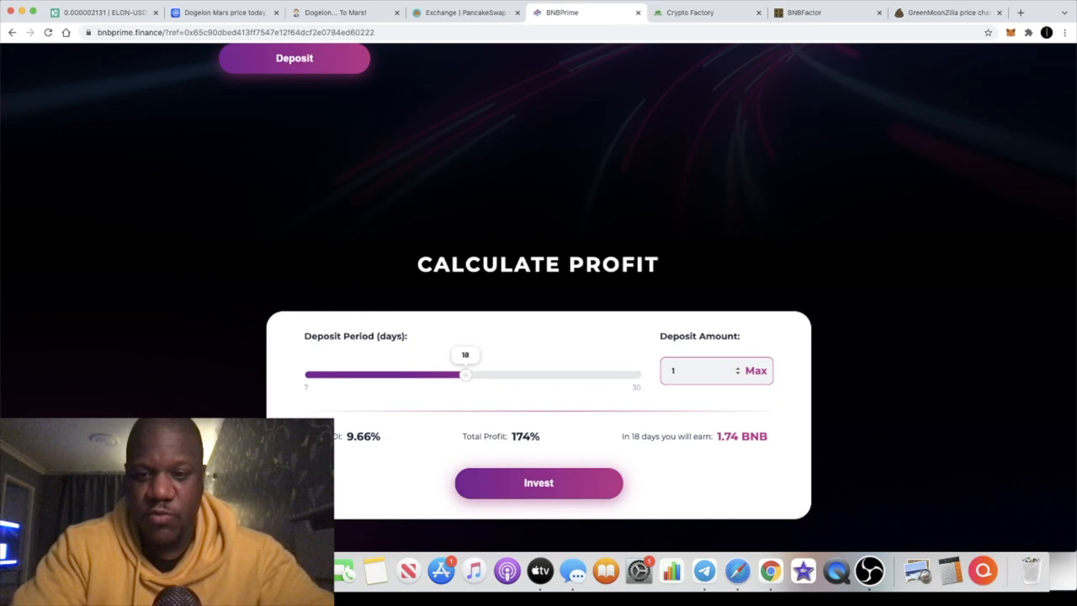
pyautogui.write('10')
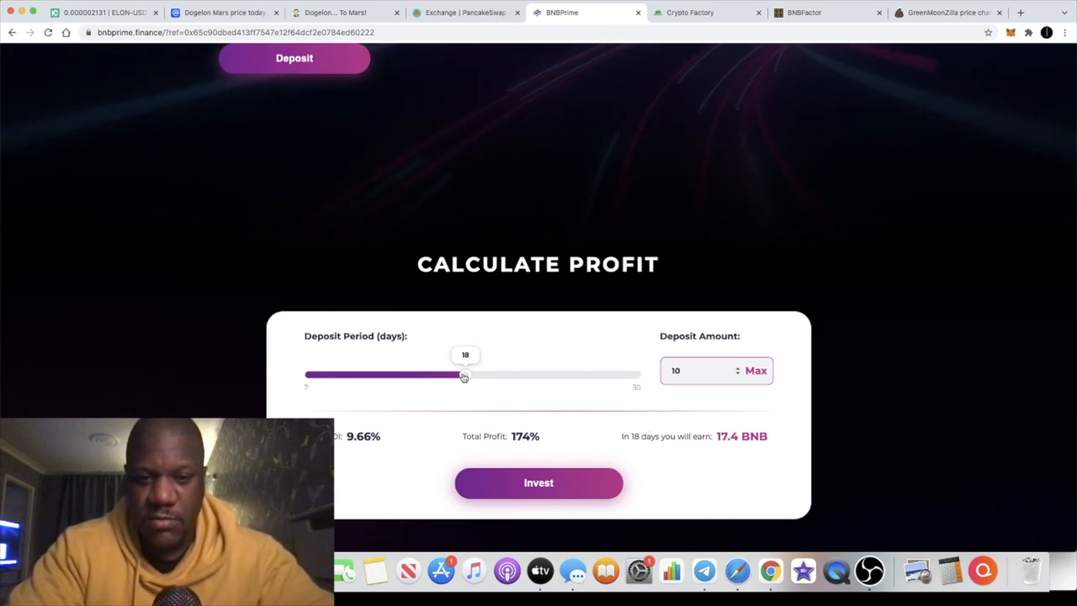
pyautogui.moveTo(463, 375); pyautogui.dragTo(538, 376)
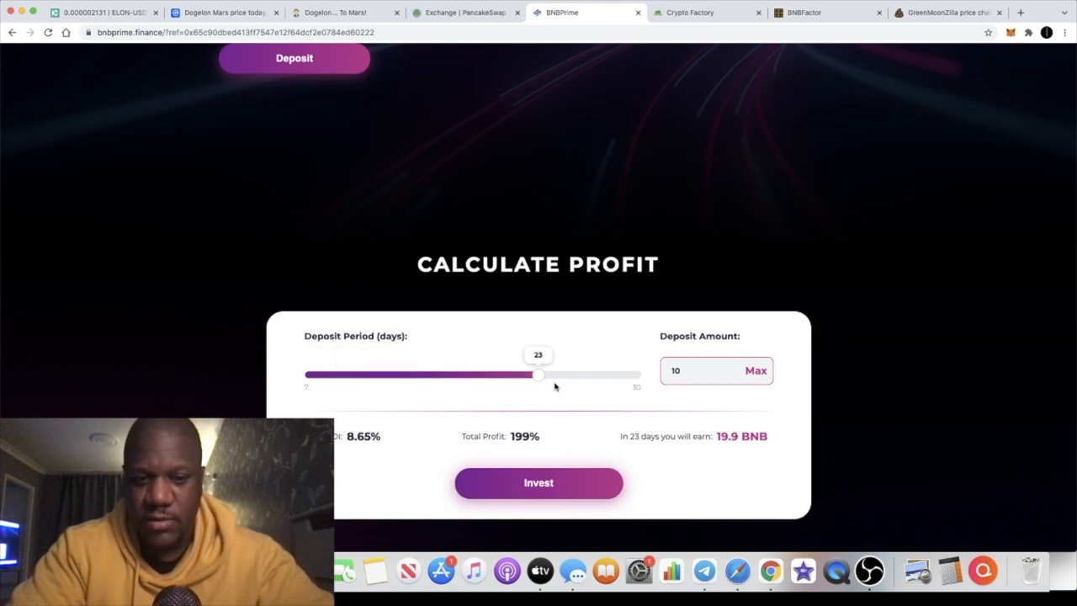
pyautogui.moveTo(539, 376); pyautogui.dragTo(524, 376)
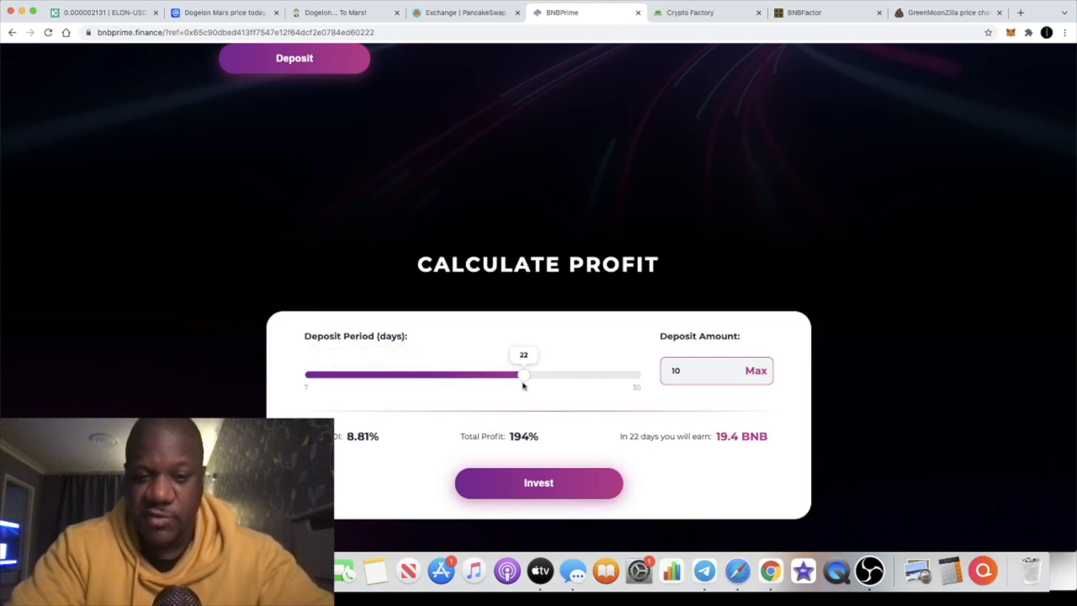
pyautogui.moveTo(522, 376); pyautogui.dragTo(639, 376)
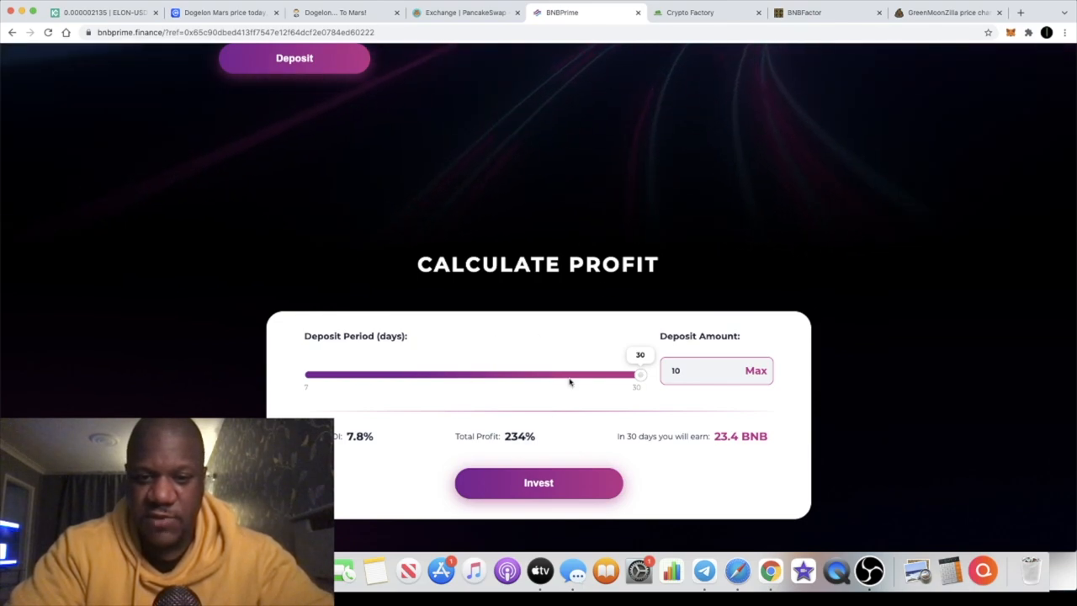
pyautogui.moveTo(512, 363)
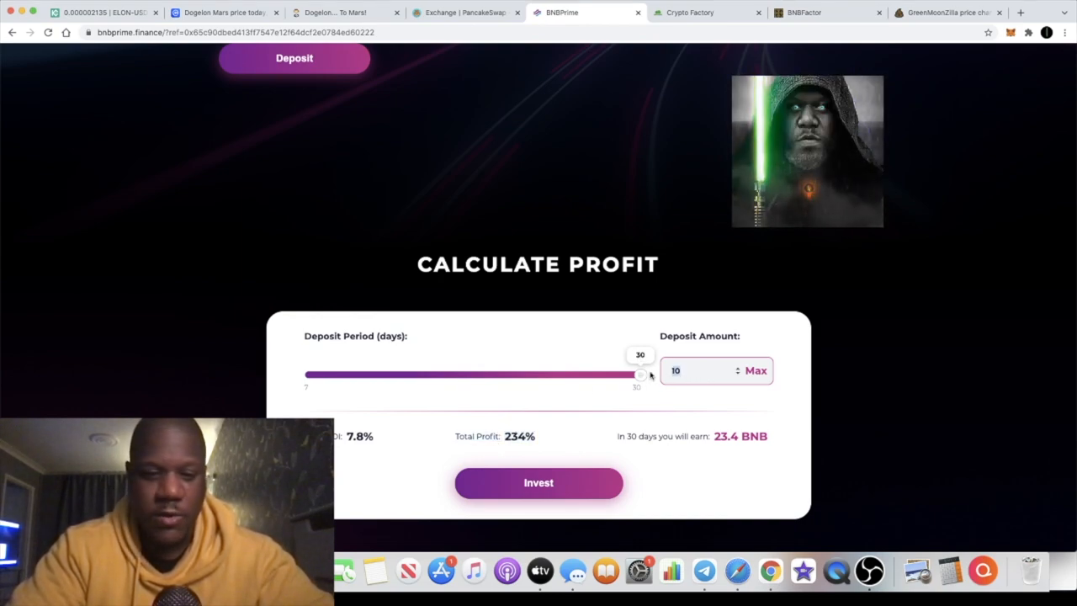
# Step: Replace the deposit amount with 2 BNB, keeping the 30-day period
pyautogui.write('2')
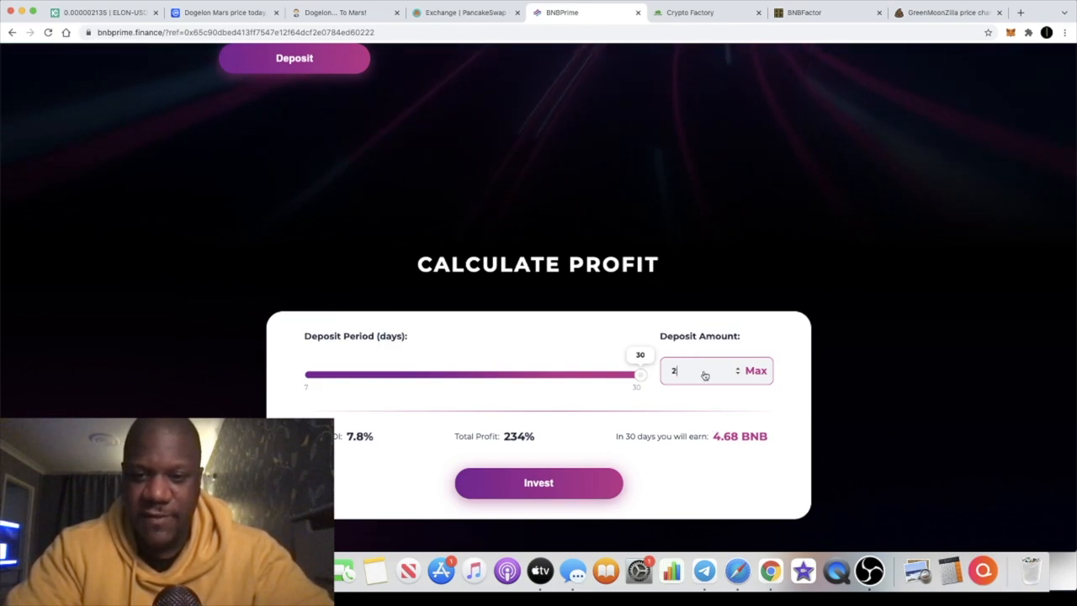
pyautogui.moveTo(706, 393)
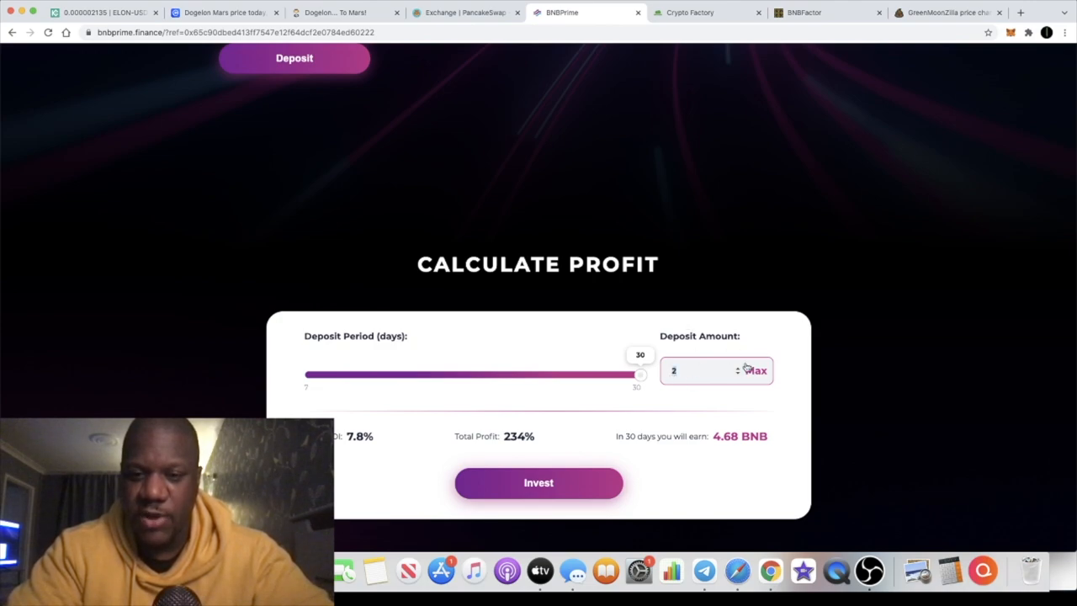
pyautogui.moveTo(403, 425)
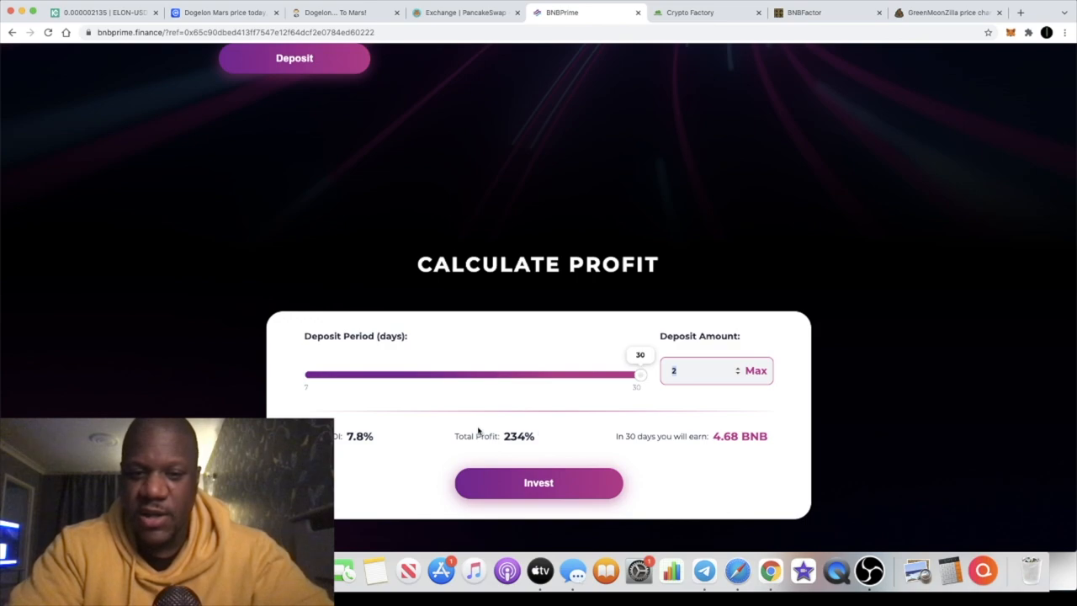
pyautogui.moveTo(570, 447)
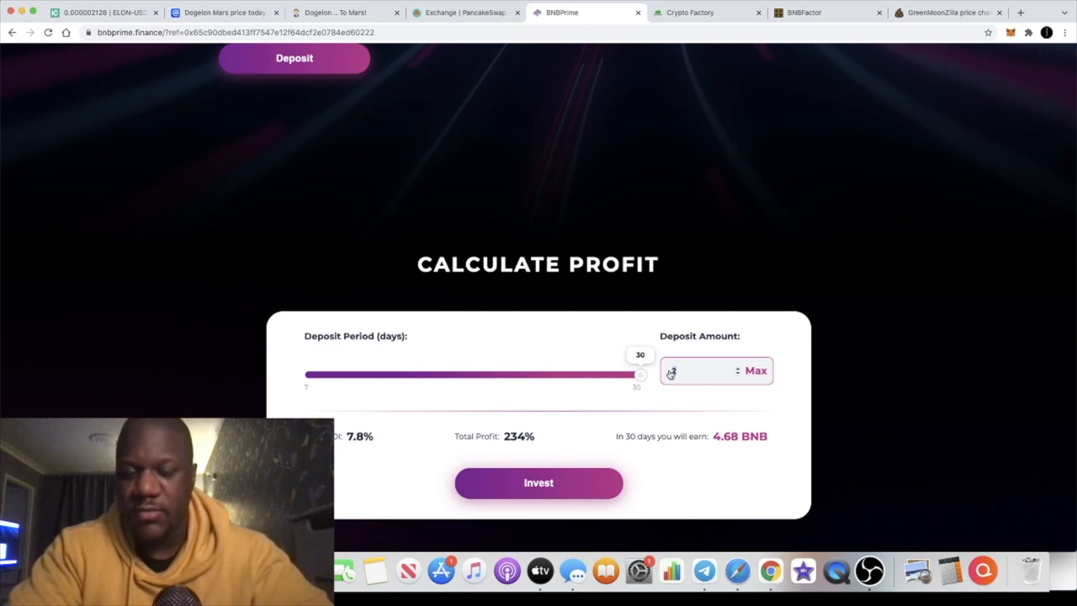
pyautogui.write('2')
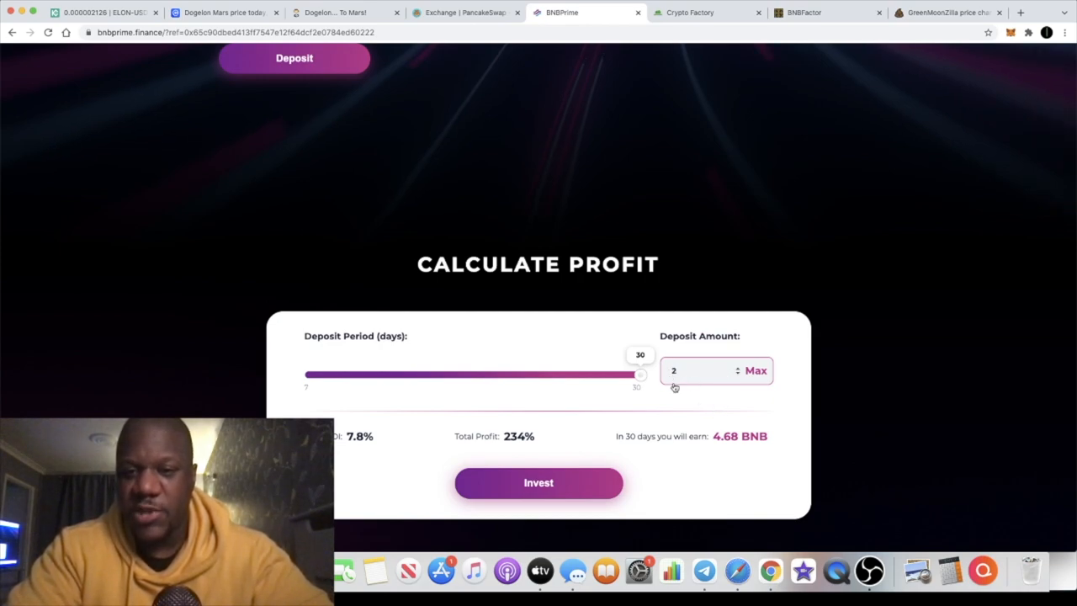
pyautogui.moveTo(704, 409)
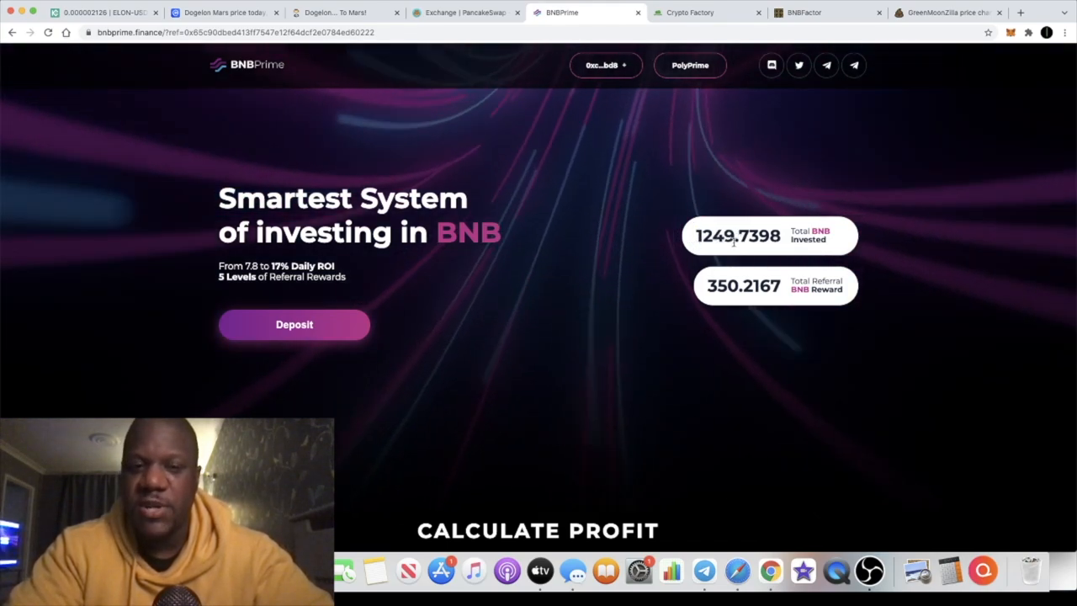
# Step: Switch to the BNBFactor site and view its verified contract on BscScan
pyautogui.click(803, 11)
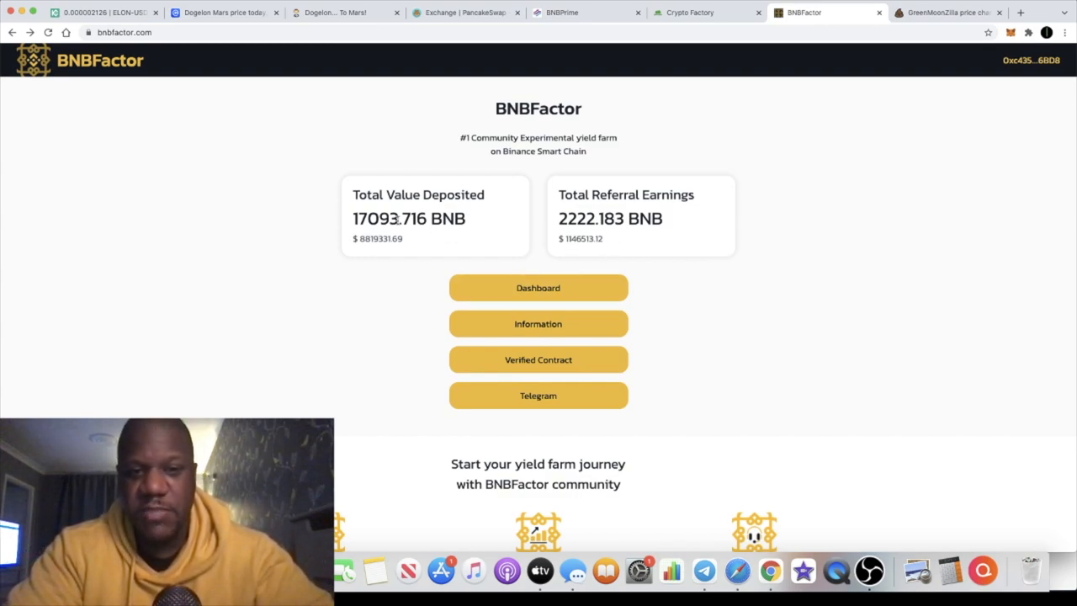
pyautogui.doubleClick(377, 218)
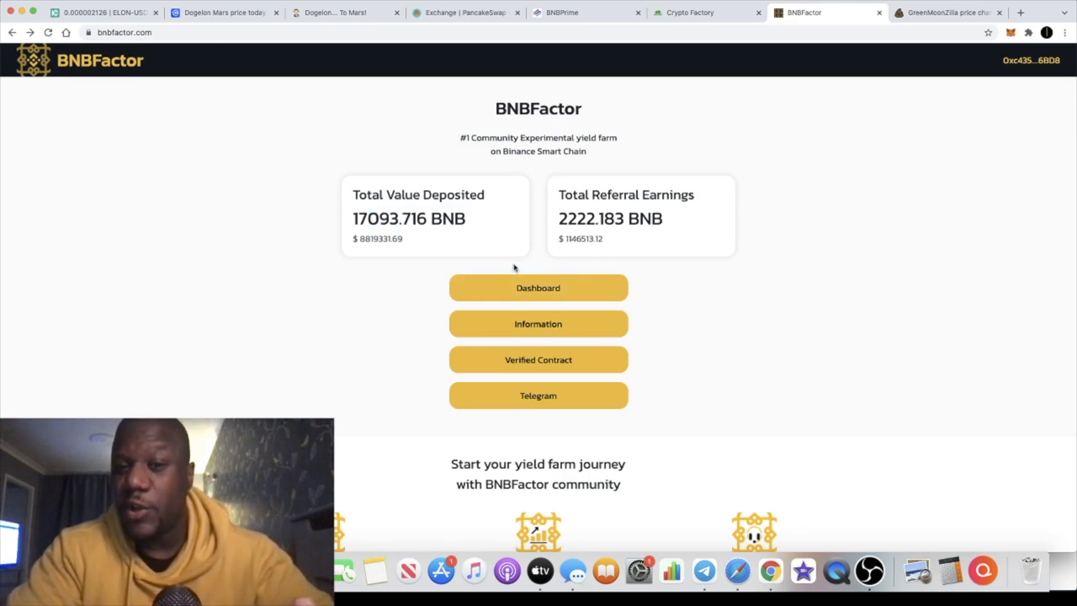
pyautogui.moveTo(548, 274)
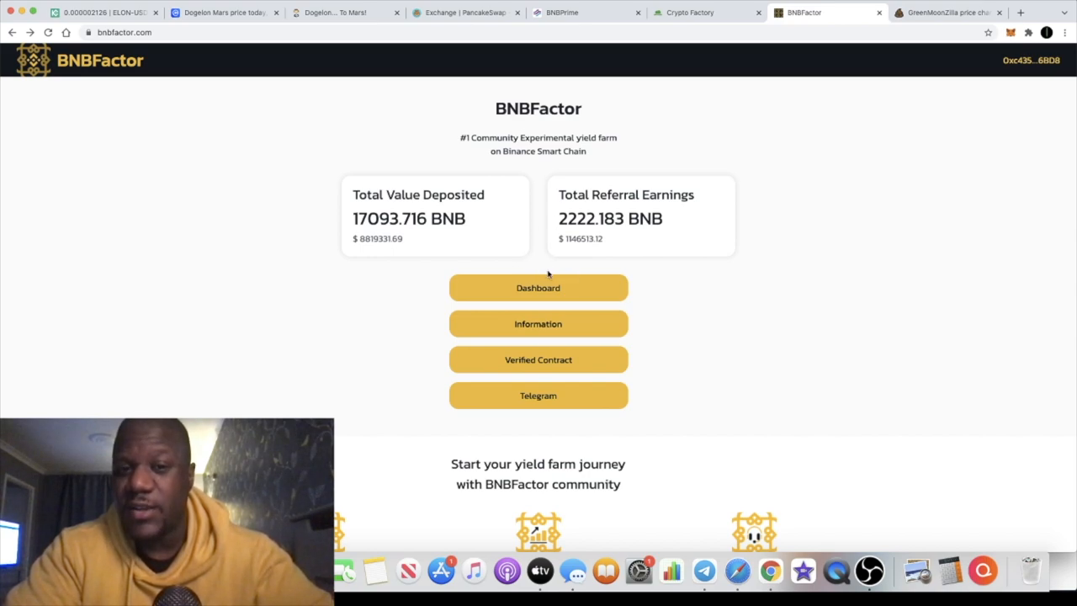
pyautogui.moveTo(401, 231)
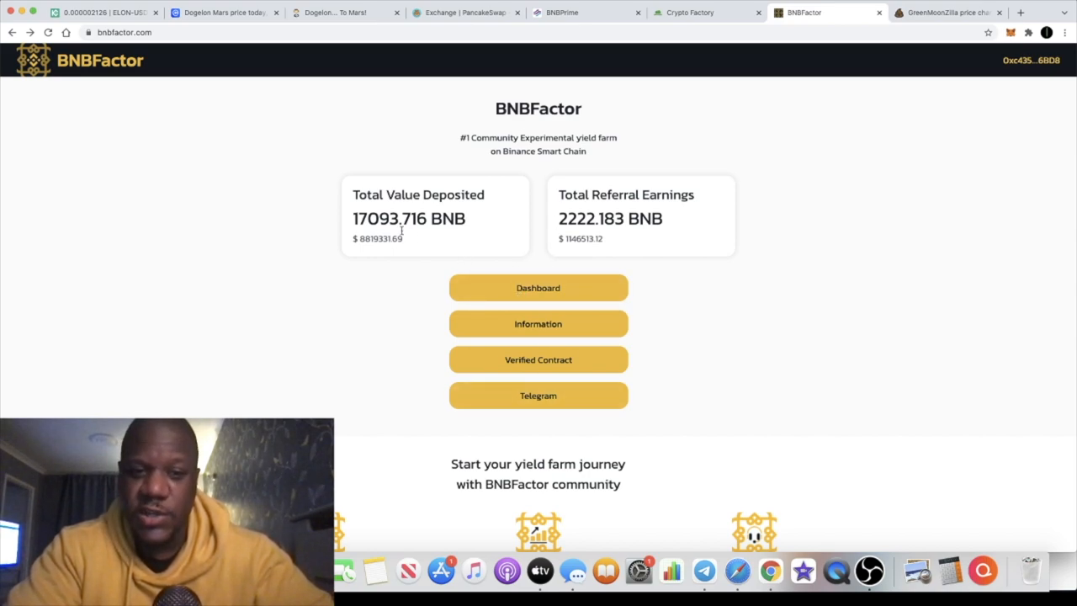
pyautogui.click(538, 359)
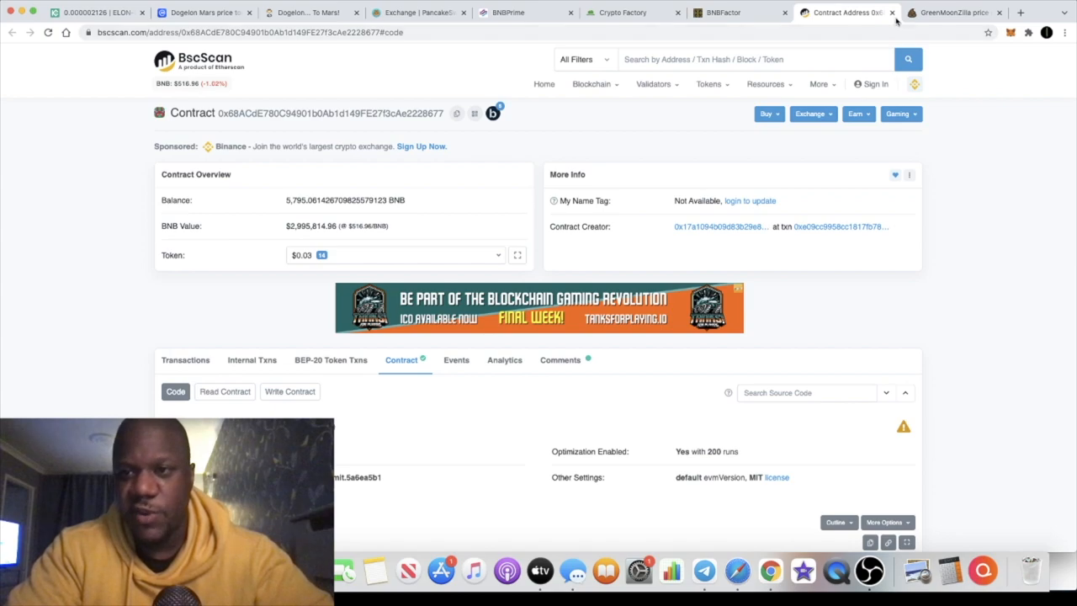
pyautogui.moveTo(846, 12)
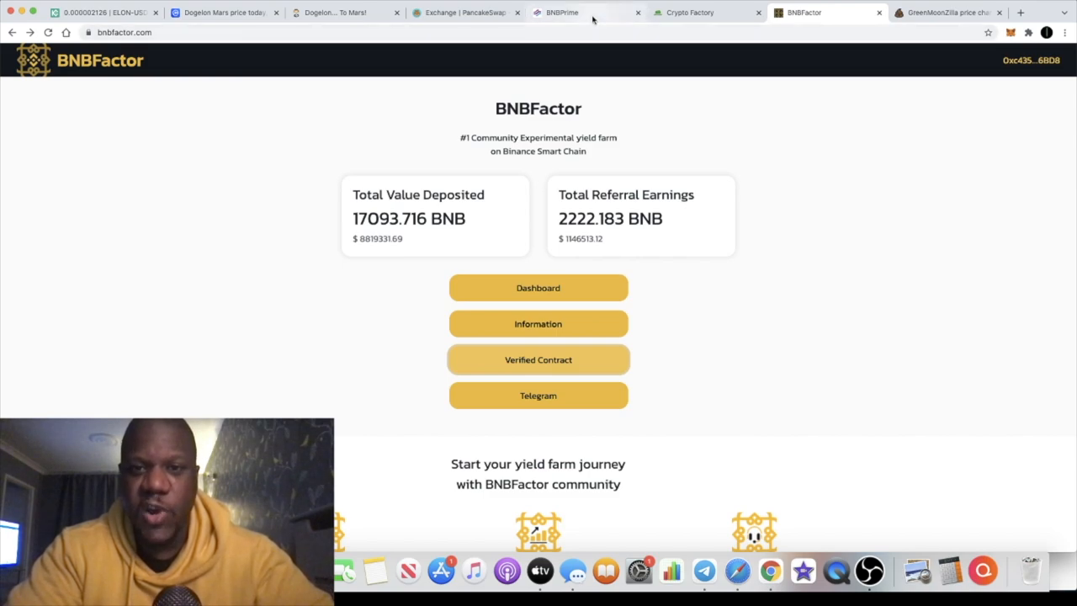
# Step: Flip to BNBPrime and back, then open the BNBFactor staking dashboard
pyautogui.click(563, 12)
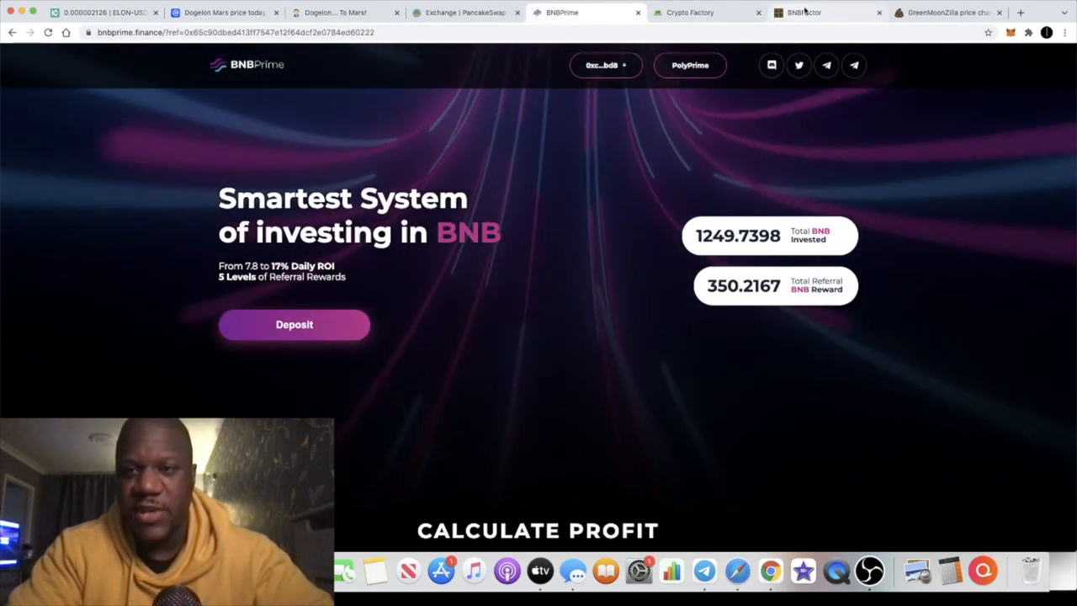
pyautogui.click(825, 12)
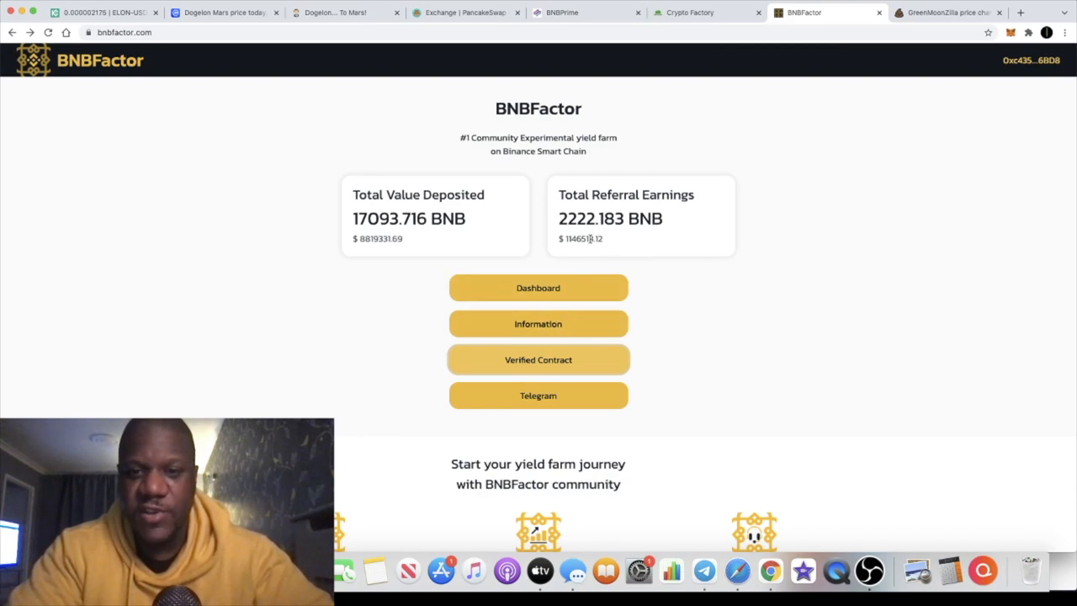
pyautogui.click(537, 287)
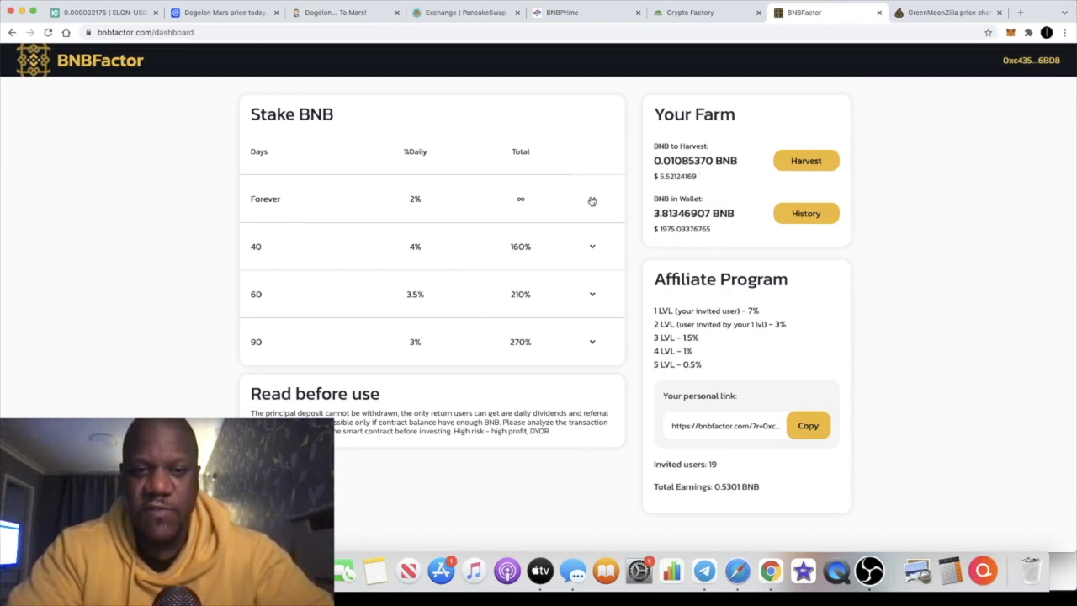
pyautogui.click(592, 198)
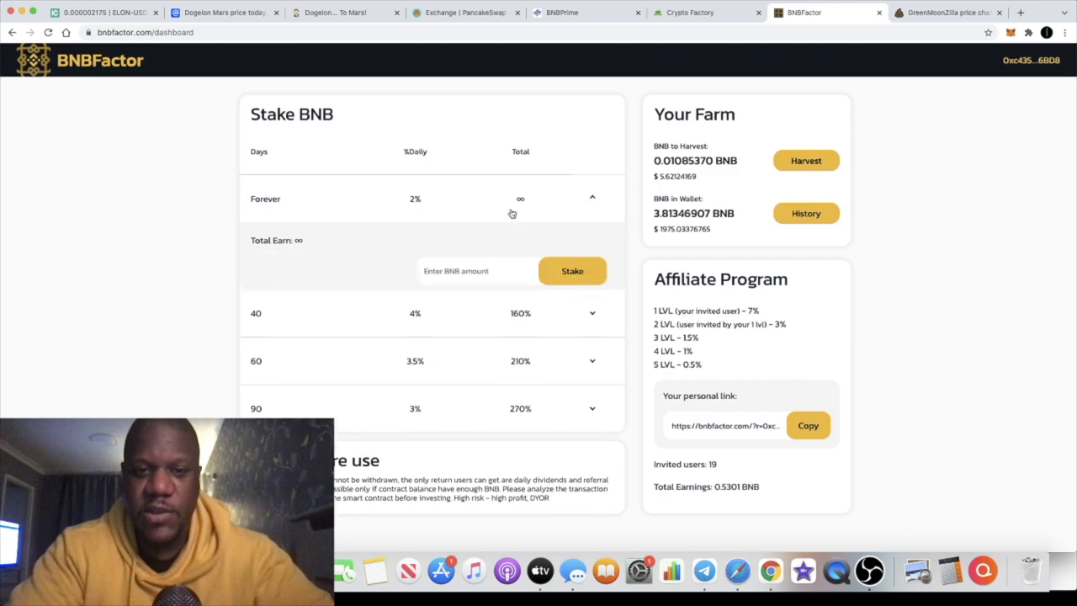
pyautogui.click(591, 199)
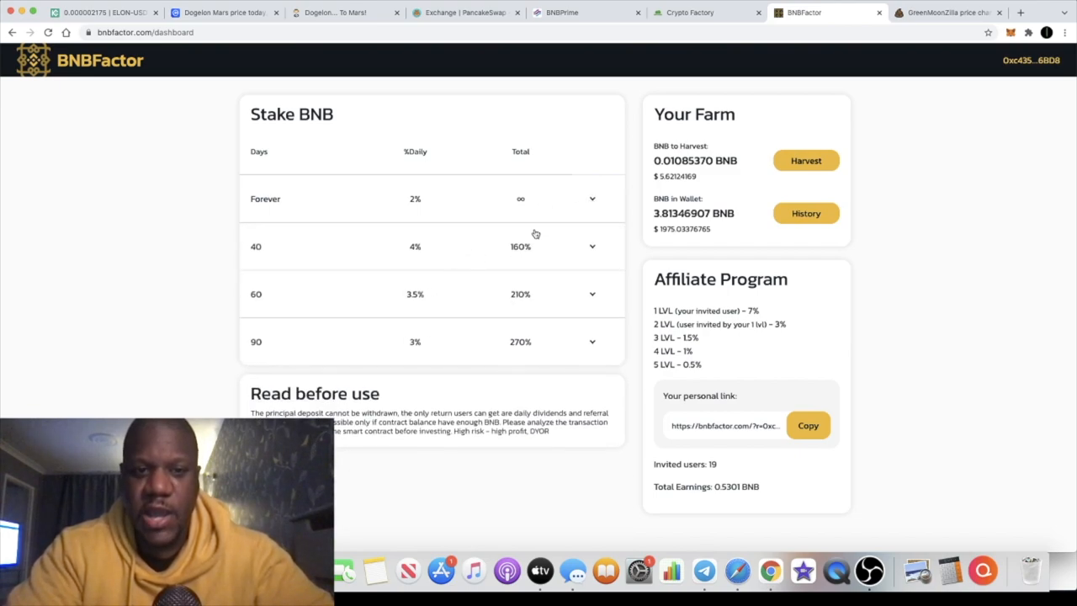
pyautogui.moveTo(419, 236)
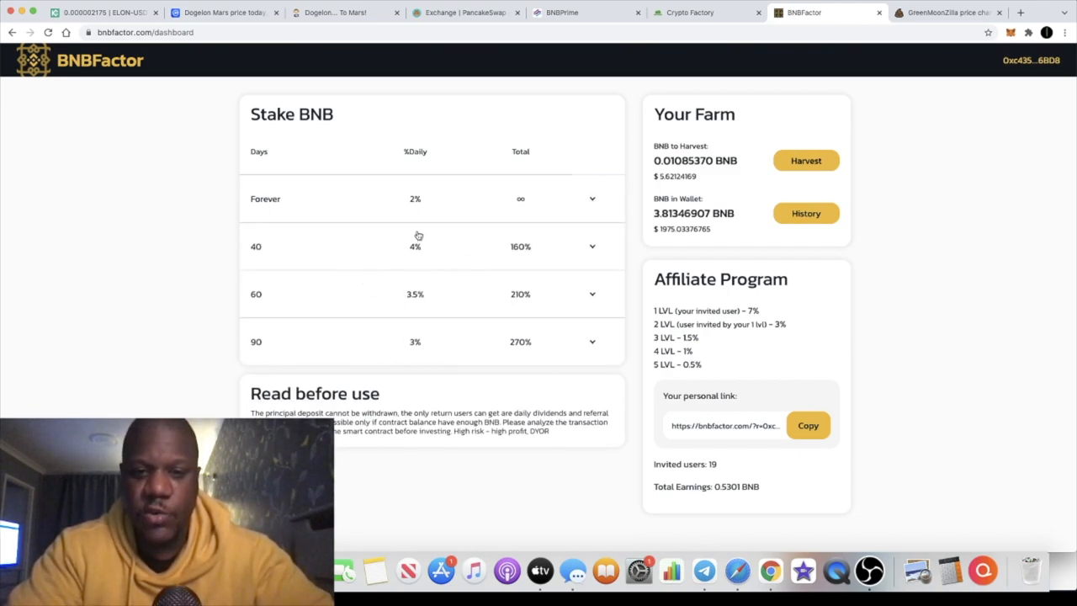
pyautogui.moveTo(468, 278)
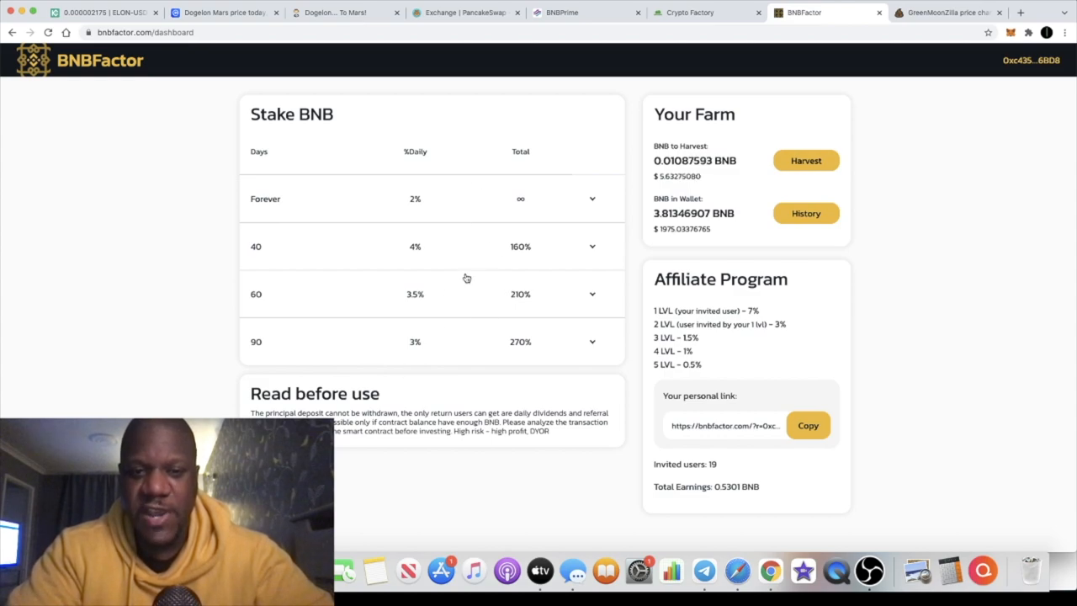
pyautogui.moveTo(624, 284)
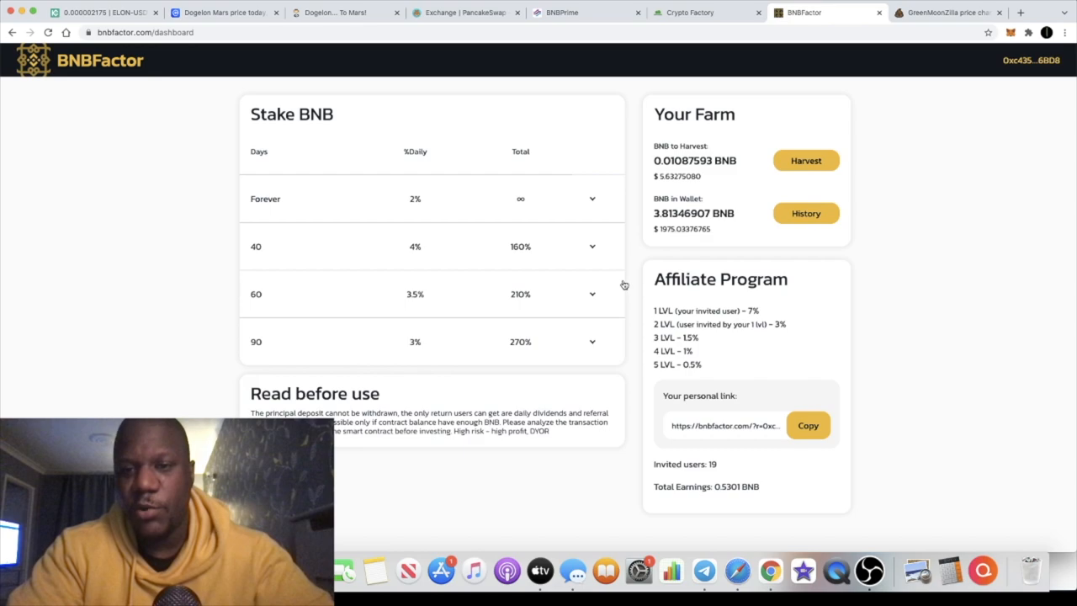
pyautogui.moveTo(907, 224)
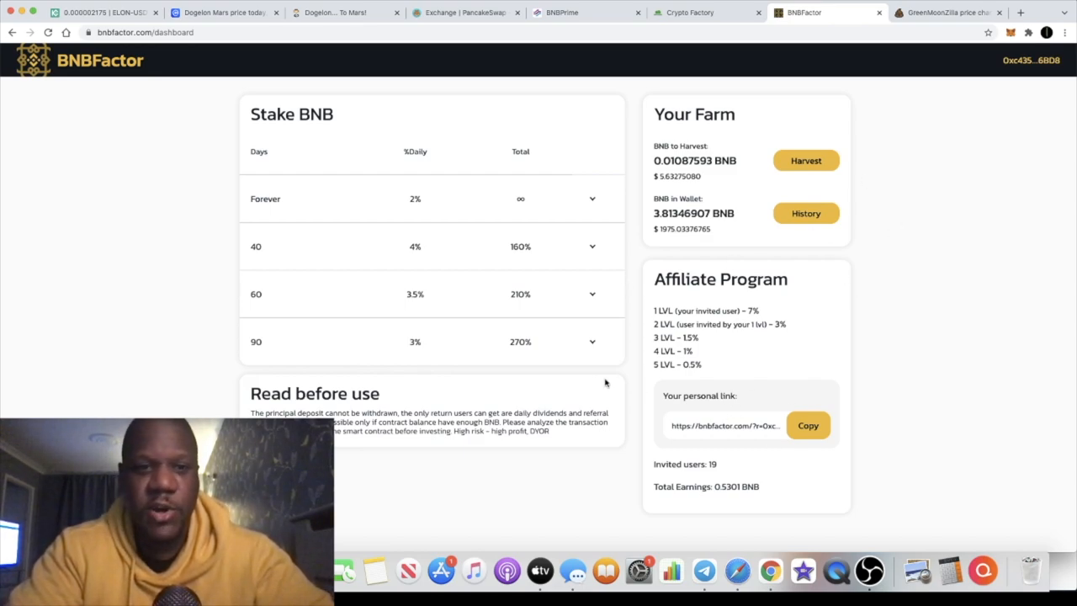
pyautogui.moveTo(793, 88)
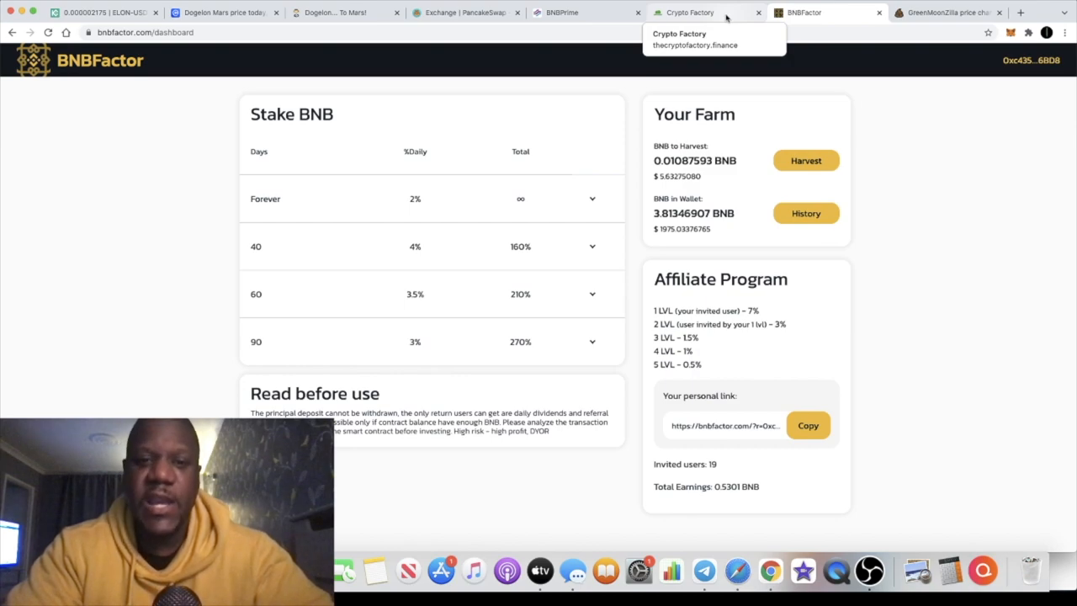
# Step: In The Crypto Factory, check BUSD Worker, then return to CAKE Worker (76,587 workers)
pyautogui.click(690, 12)
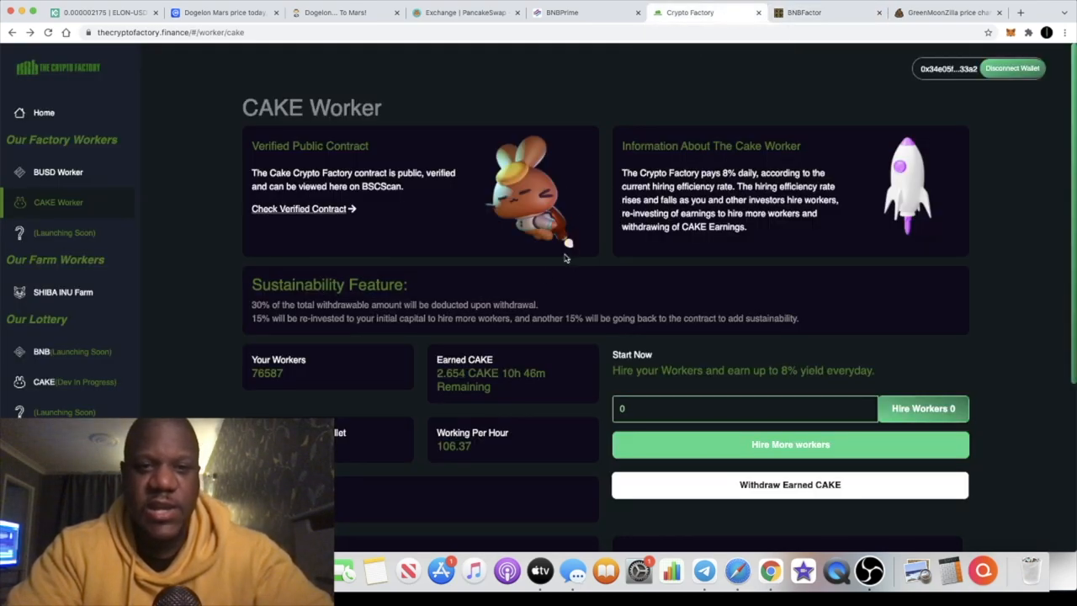
pyautogui.moveTo(583, 259)
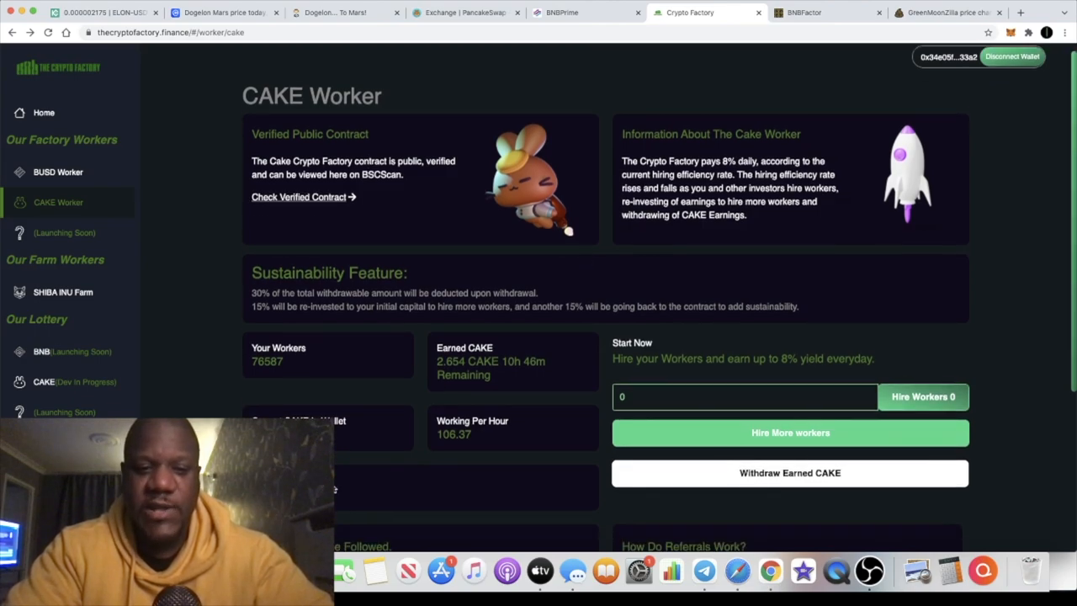
pyautogui.scroll(-3)
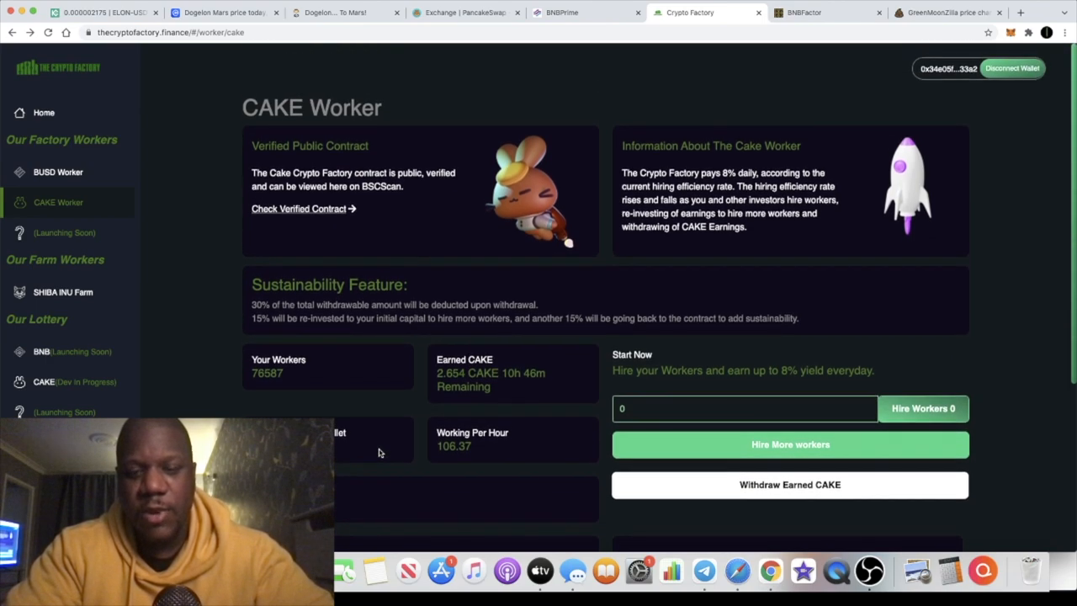
pyautogui.scroll(-3)
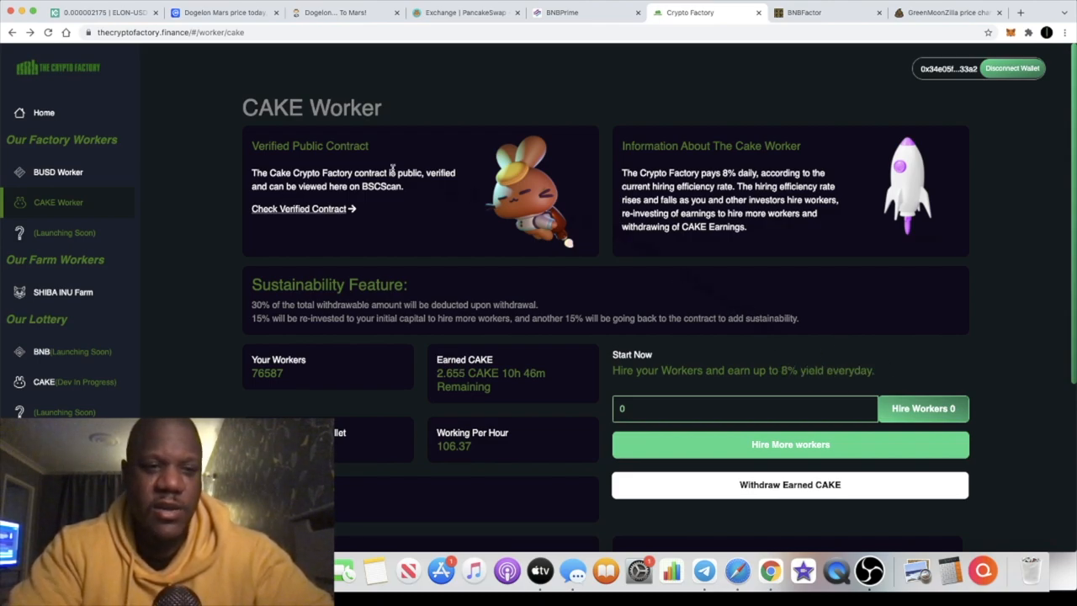
pyautogui.click(58, 171)
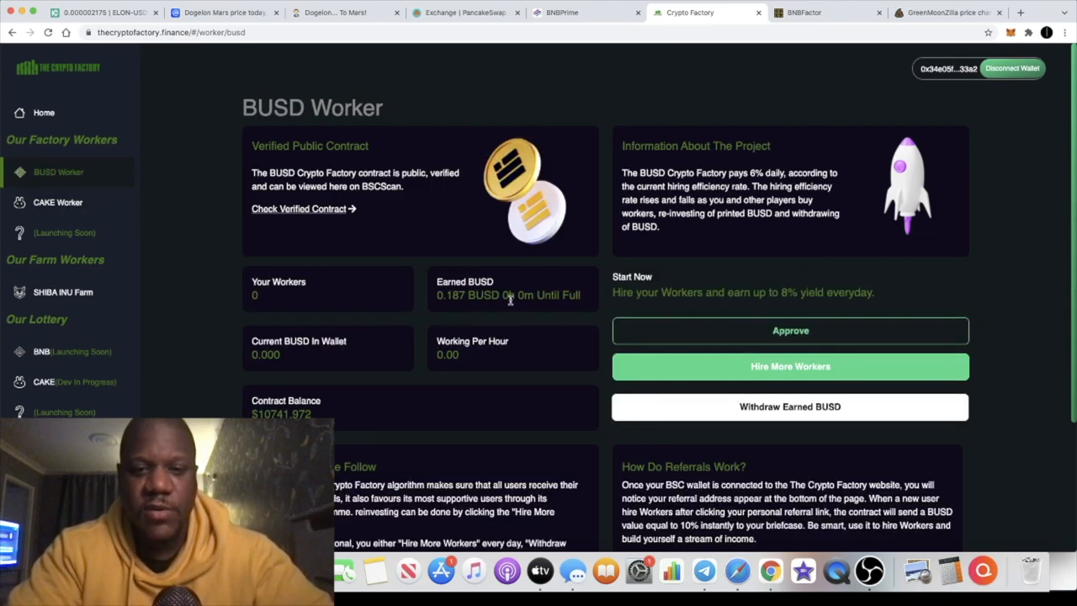
pyautogui.click(59, 202)
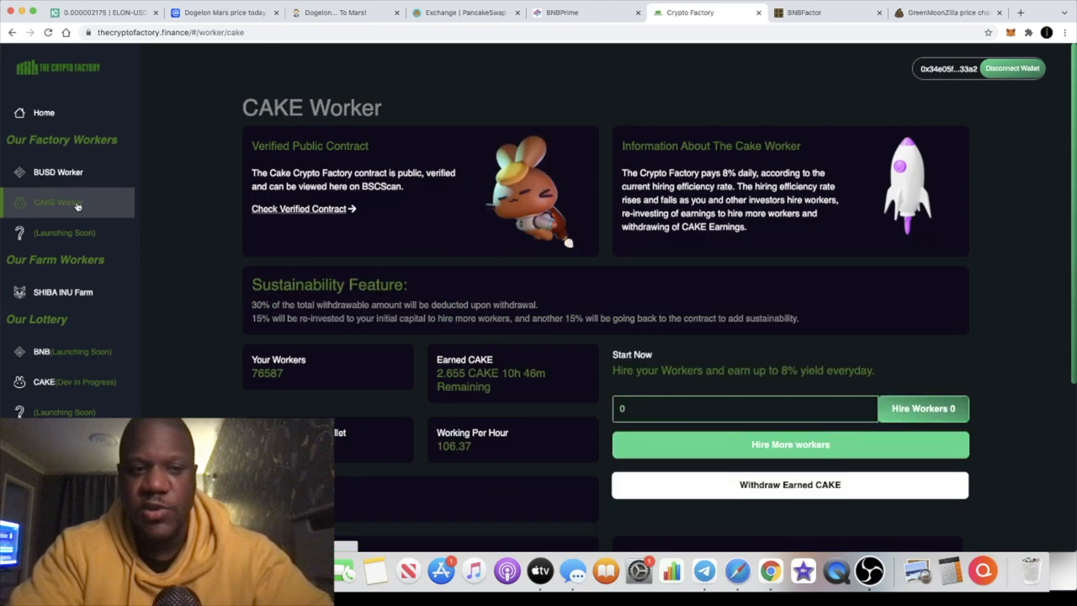
pyautogui.moveTo(224, 212)
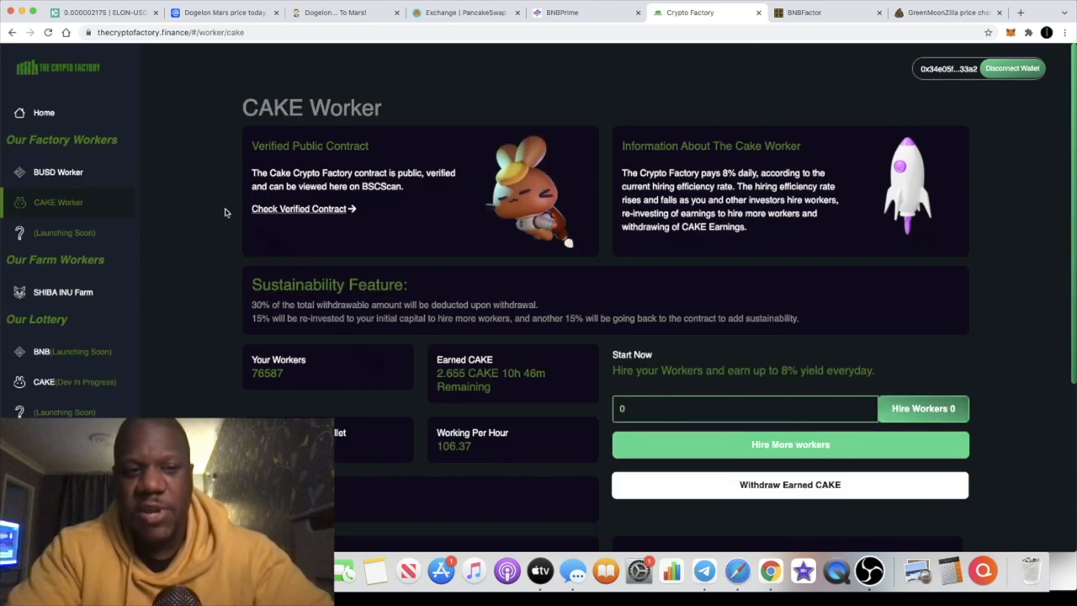
pyautogui.moveTo(67, 233)
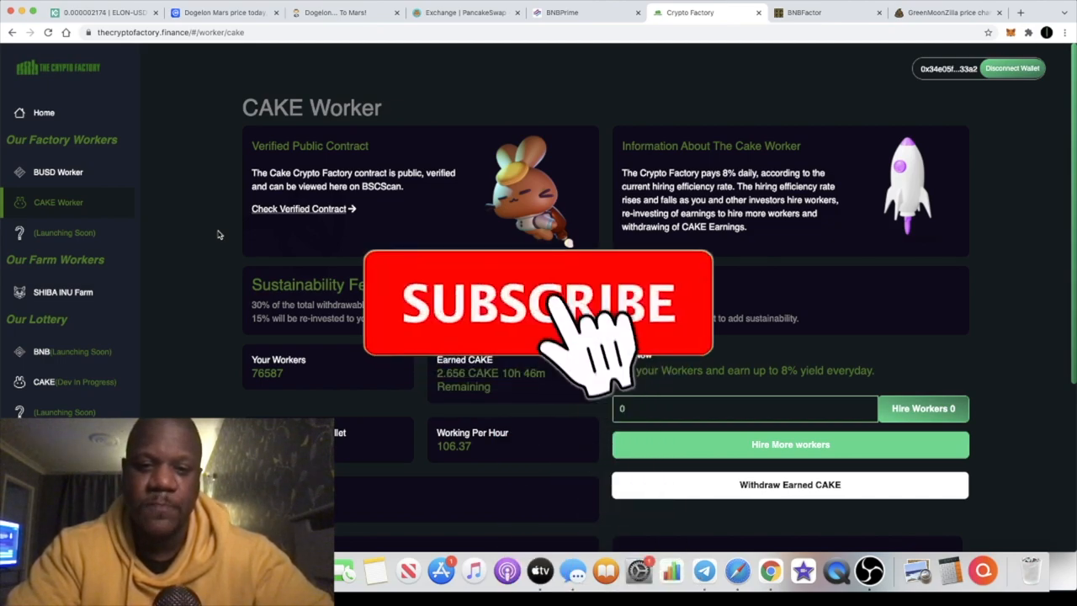
pyautogui.click(539, 303)
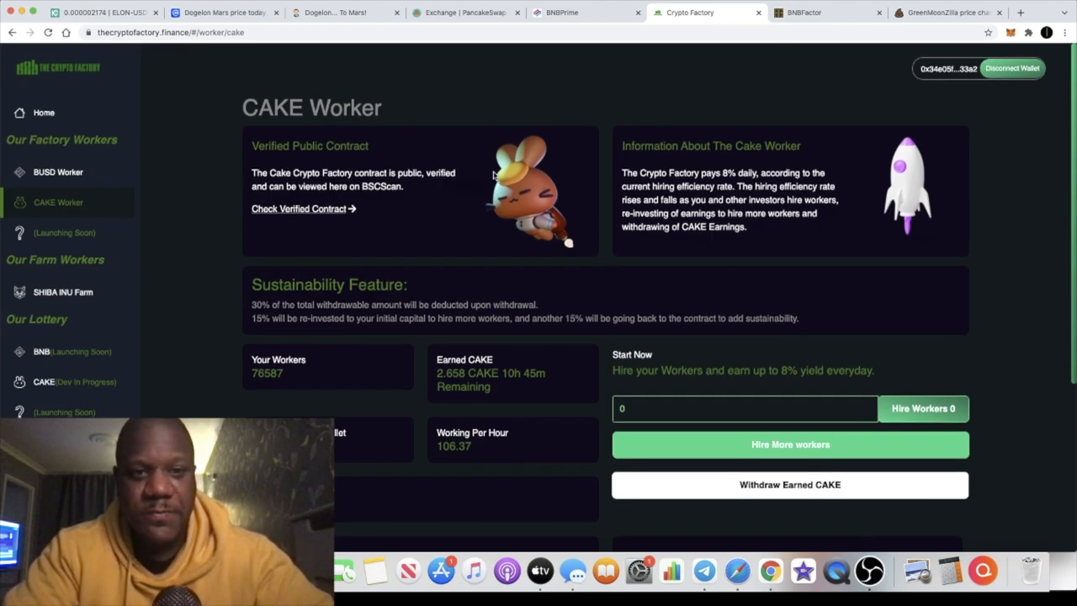
# Step: Cycle through the BNBPrime and BNBFactor tabs, ending on the KuCoin ELON/USDT chart
pyautogui.click(561, 12)
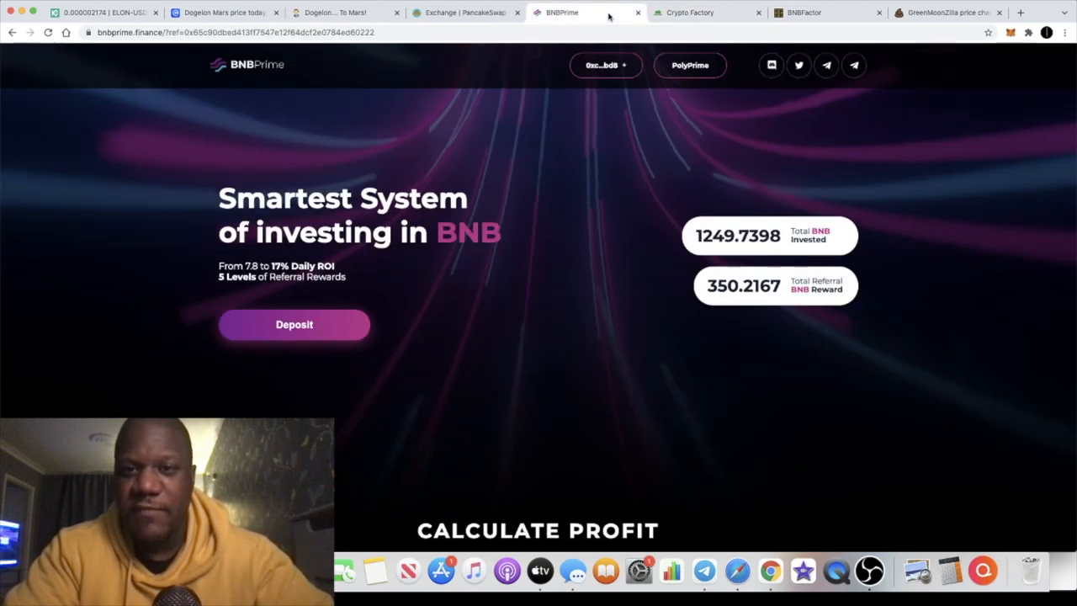
pyautogui.click(828, 12)
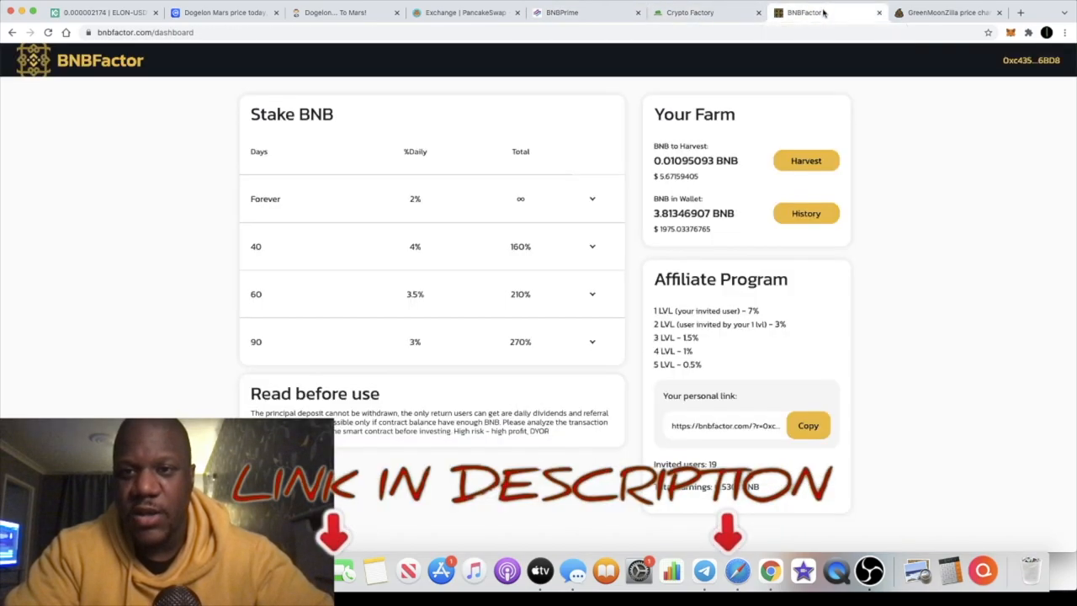
pyautogui.click(586, 11)
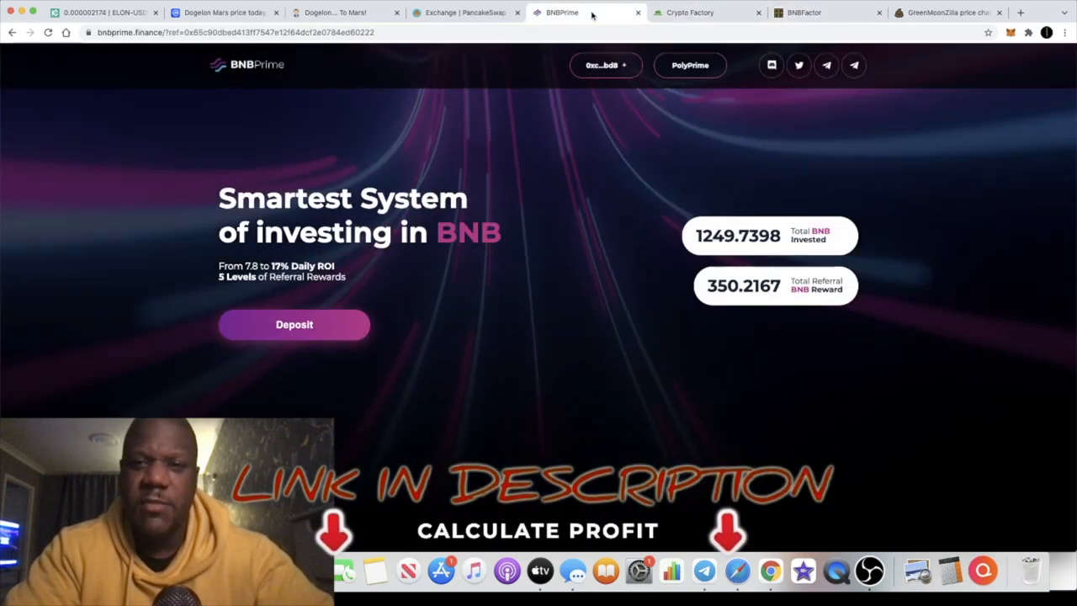
pyautogui.click(825, 12)
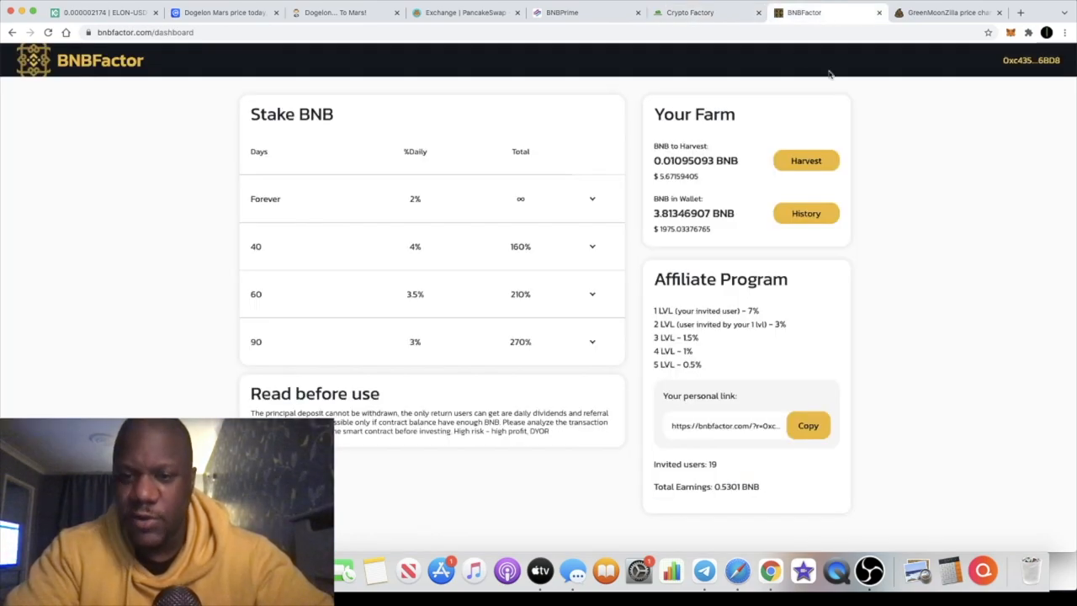
pyautogui.click(690, 12)
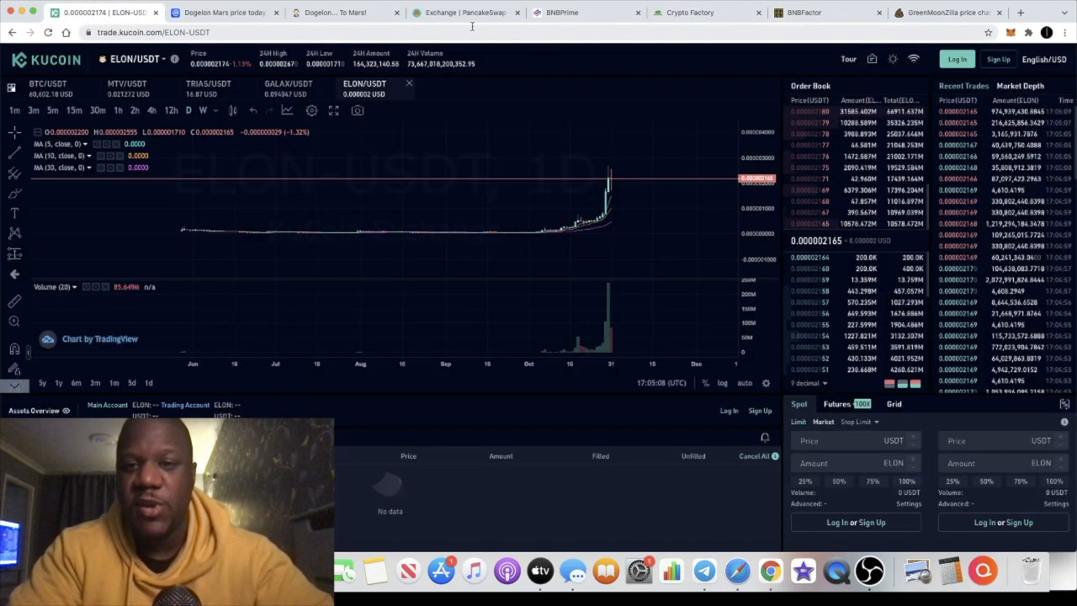
pyautogui.moveTo(603, 194)
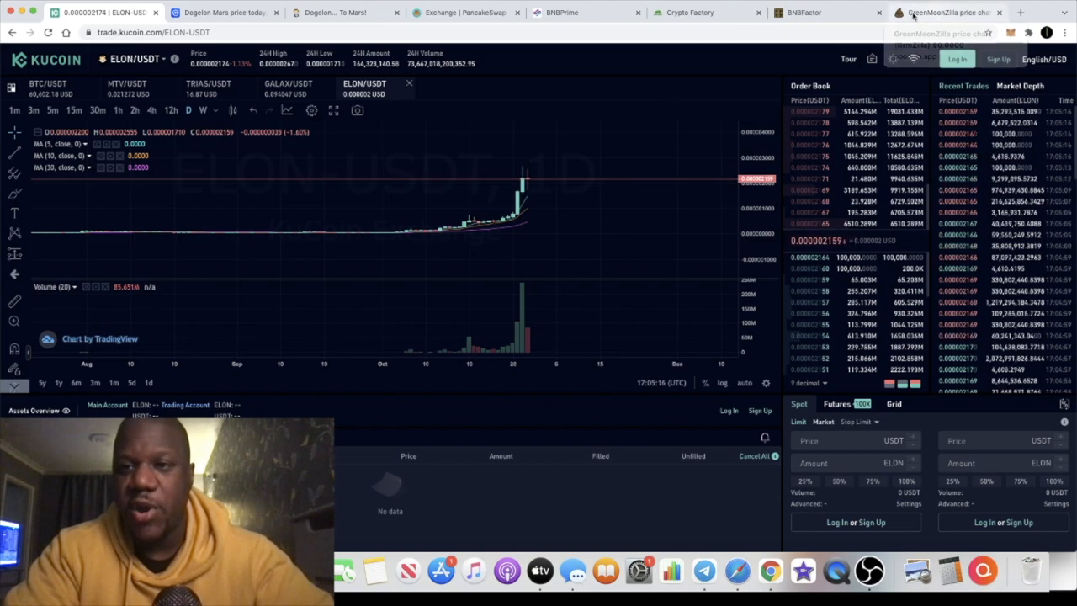
pyautogui.moveTo(640, 205)
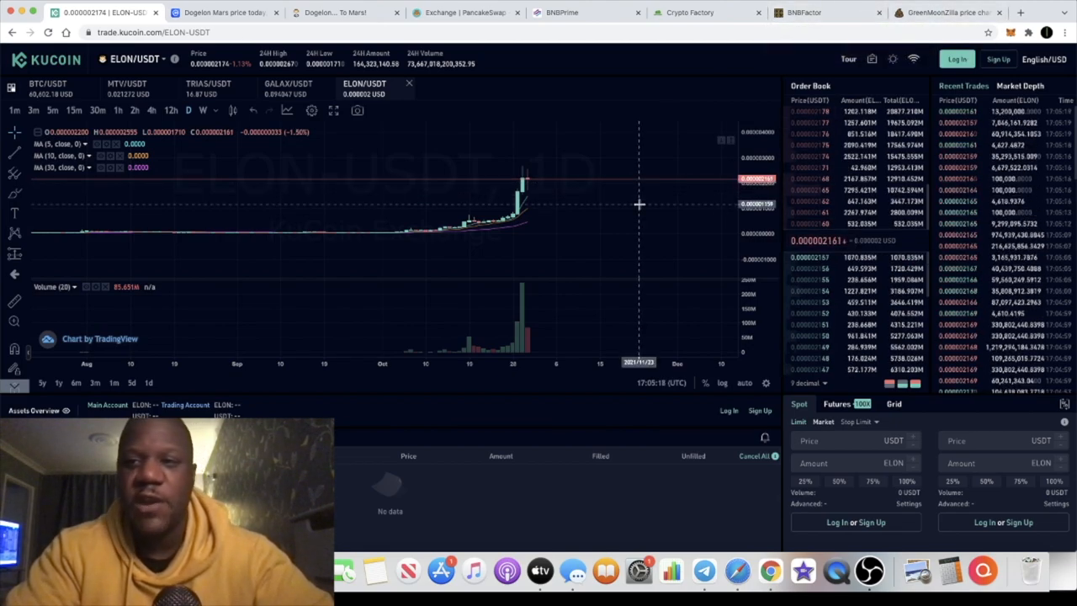